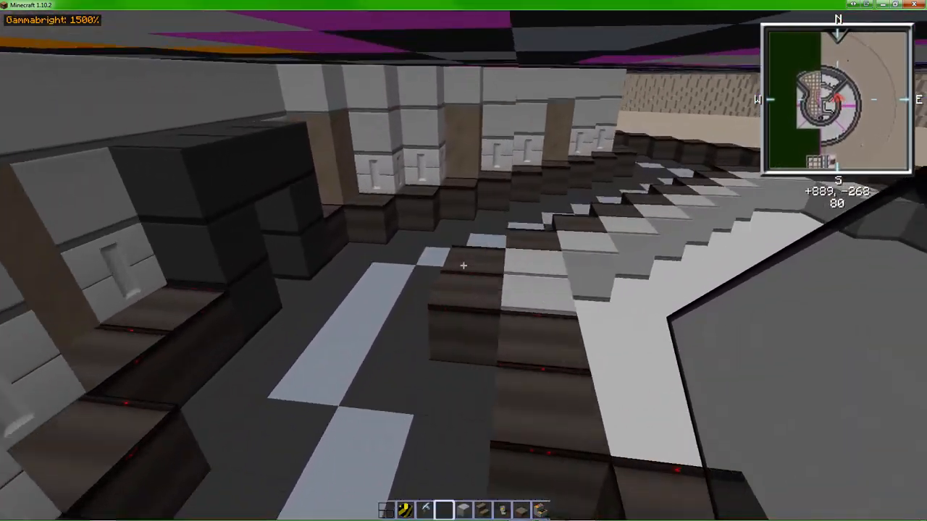
mouse_move(464, 265)
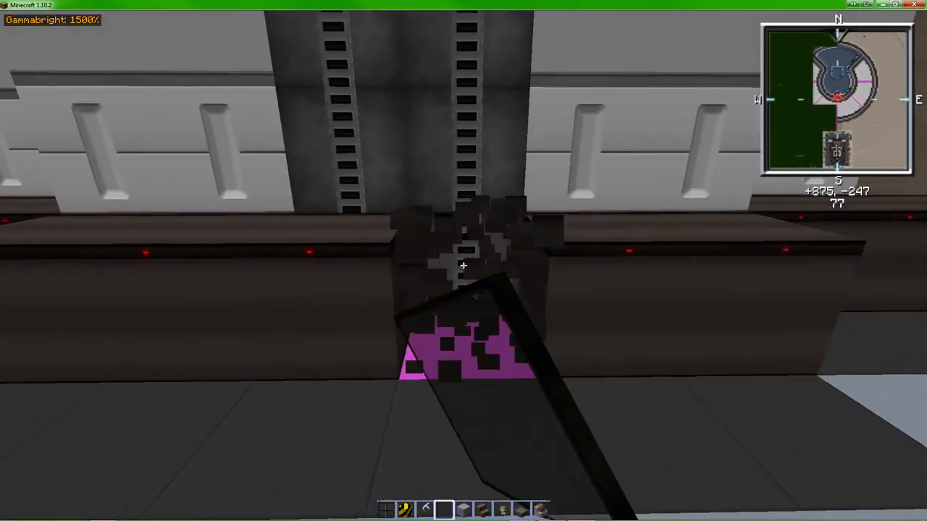
mouse_move(464, 261)
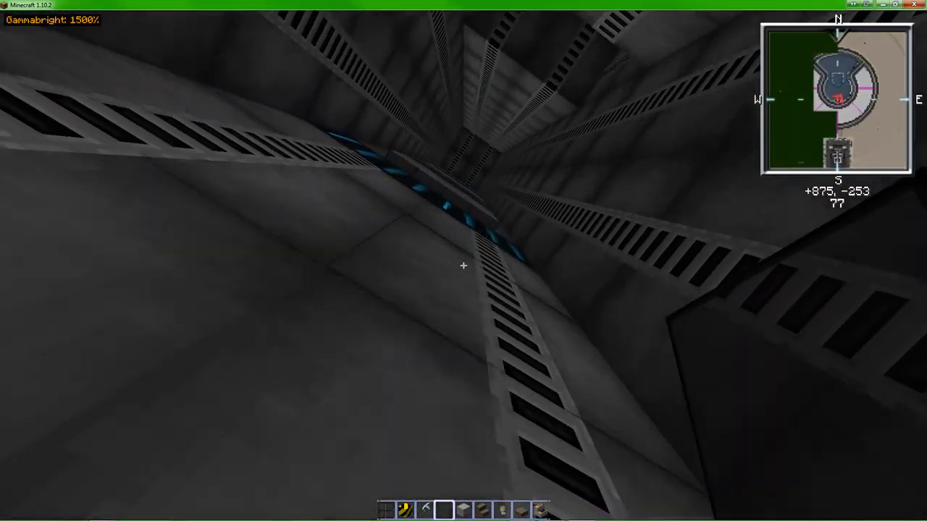
mouse_move(463, 260)
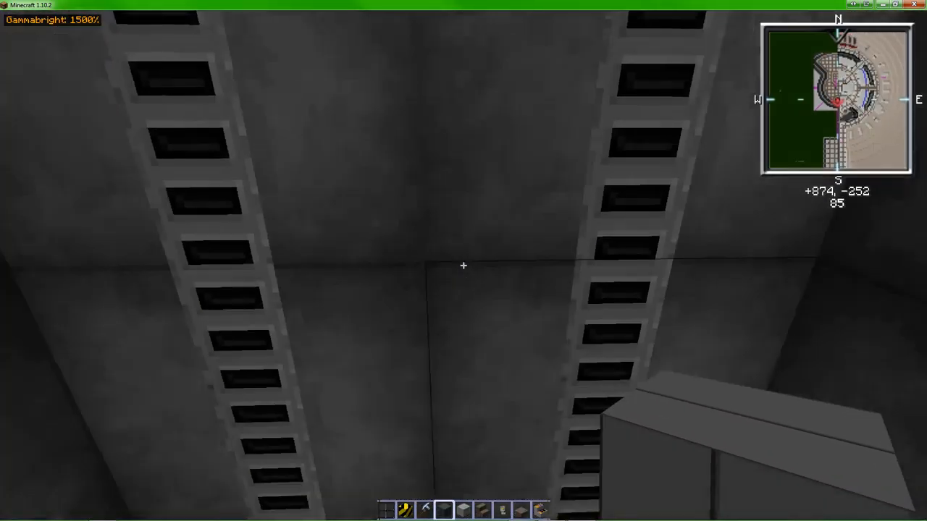
mouse_move(464, 261)
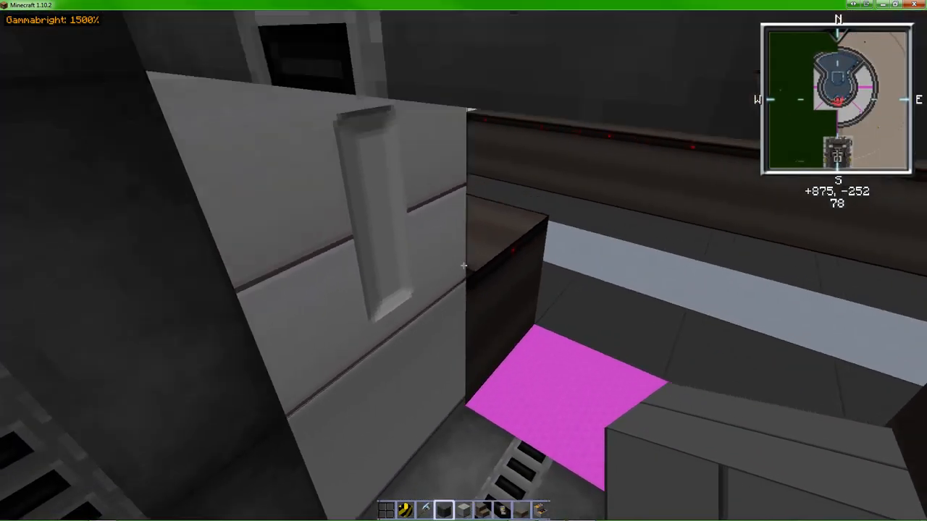
mouse_move(463, 261)
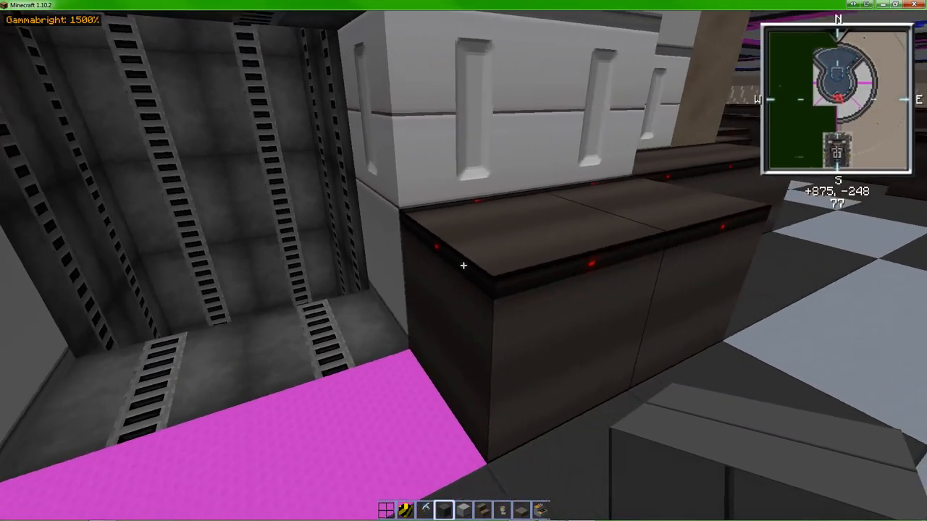
mouse_move(463, 260)
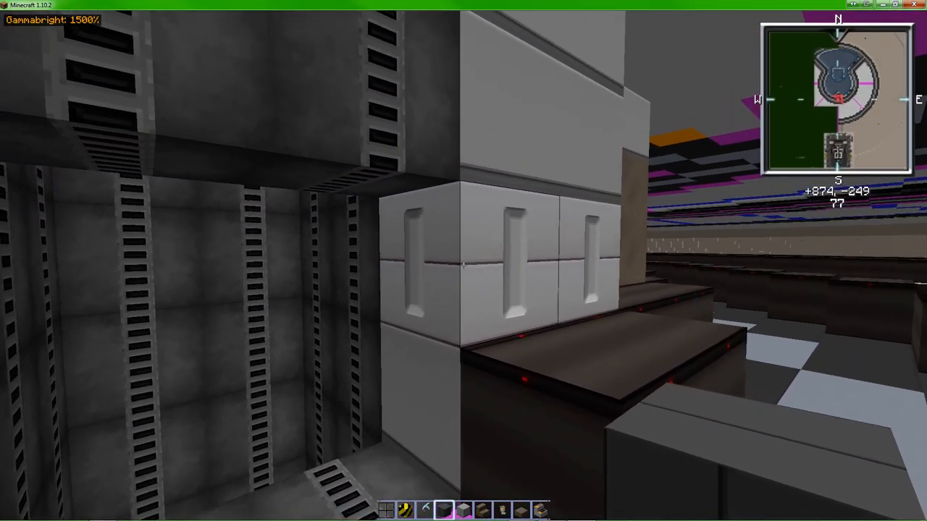
mouse_move(463, 261)
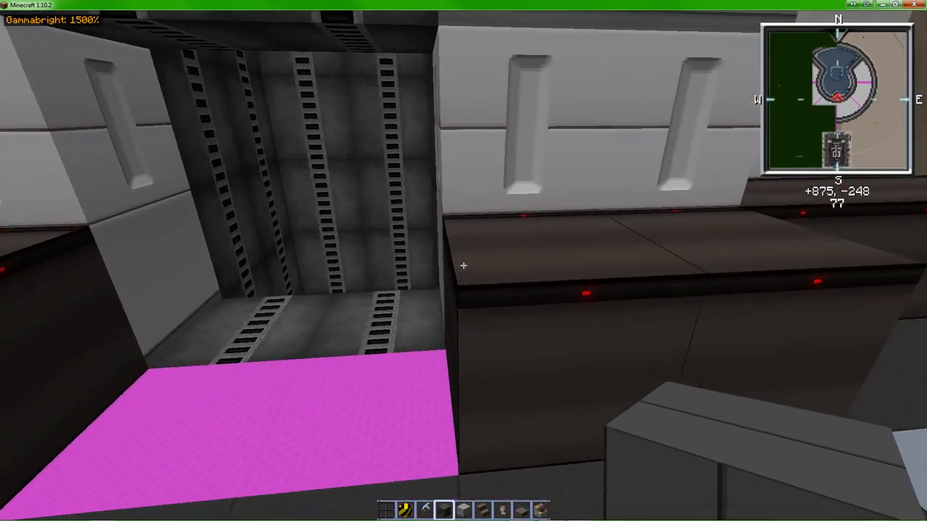
mouse_move(463, 260)
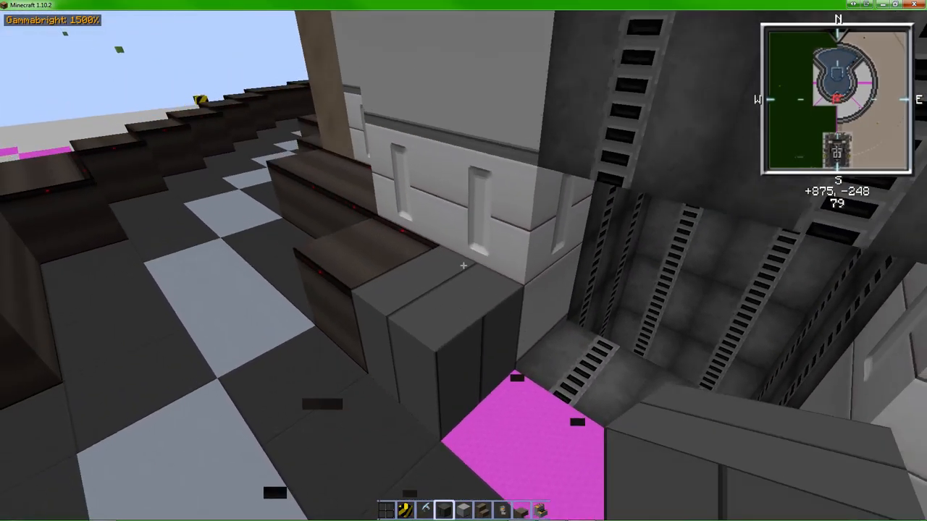
mouse_move(463, 265)
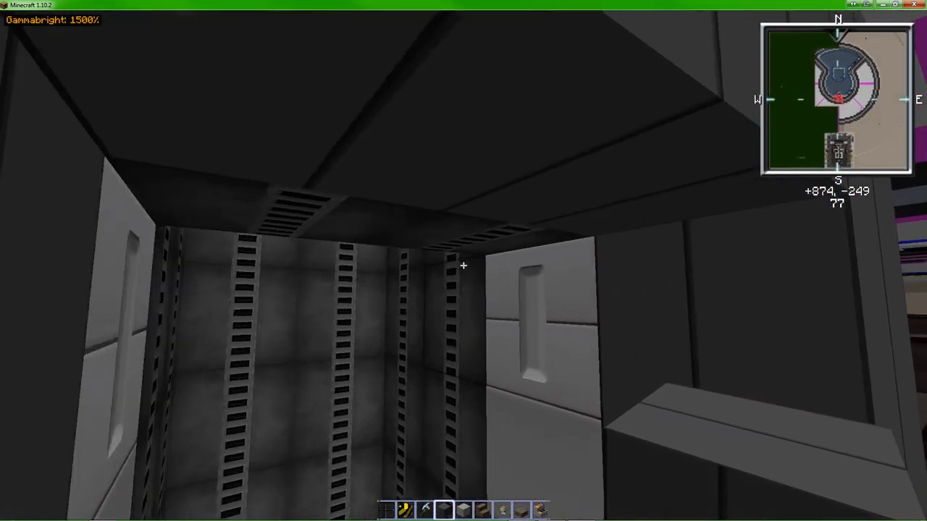
mouse_move(464, 260)
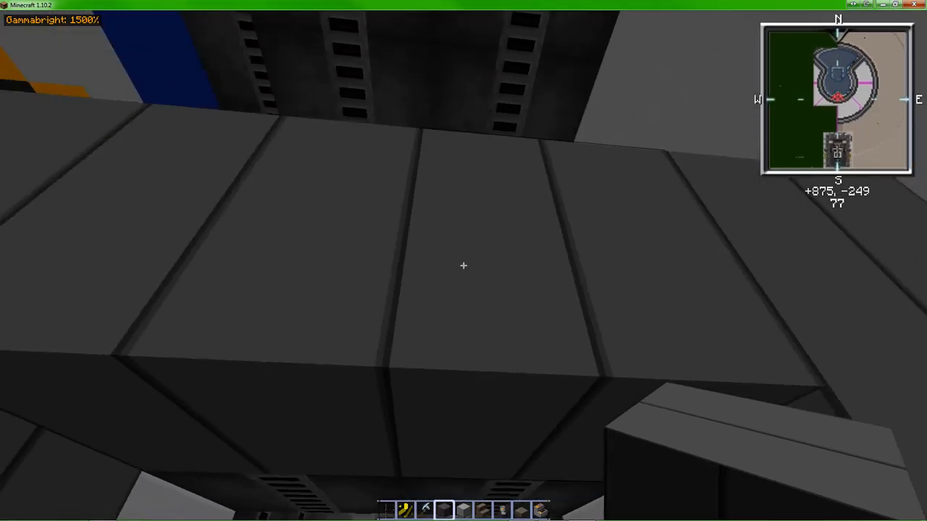
mouse_move(463, 265)
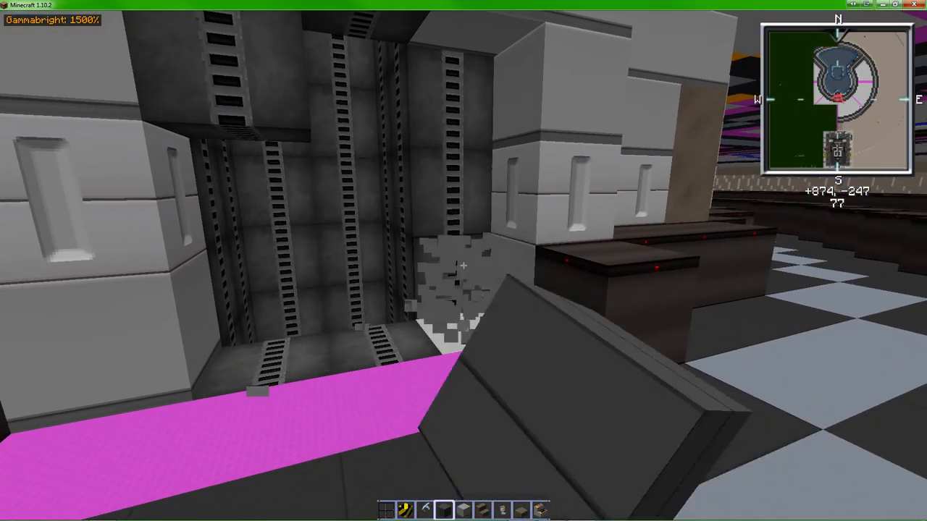
mouse_move(464, 261)
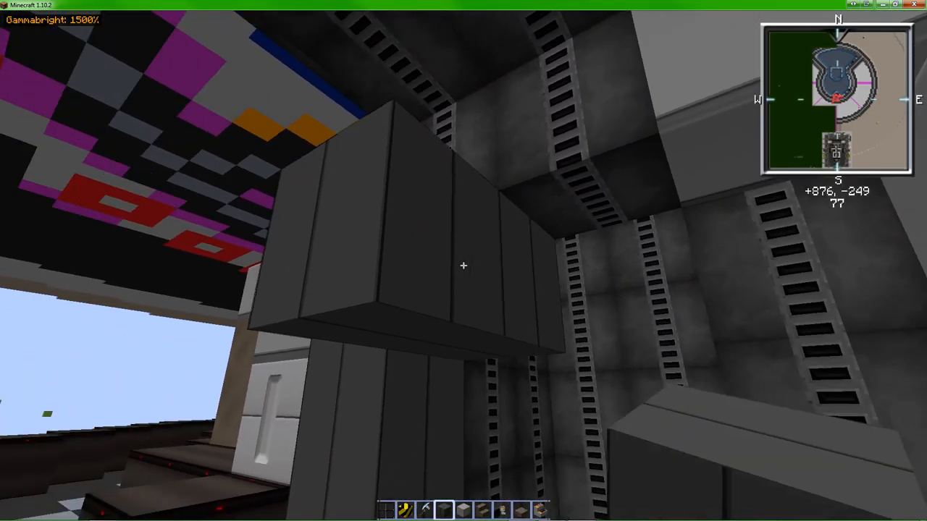
mouse_move(463, 260)
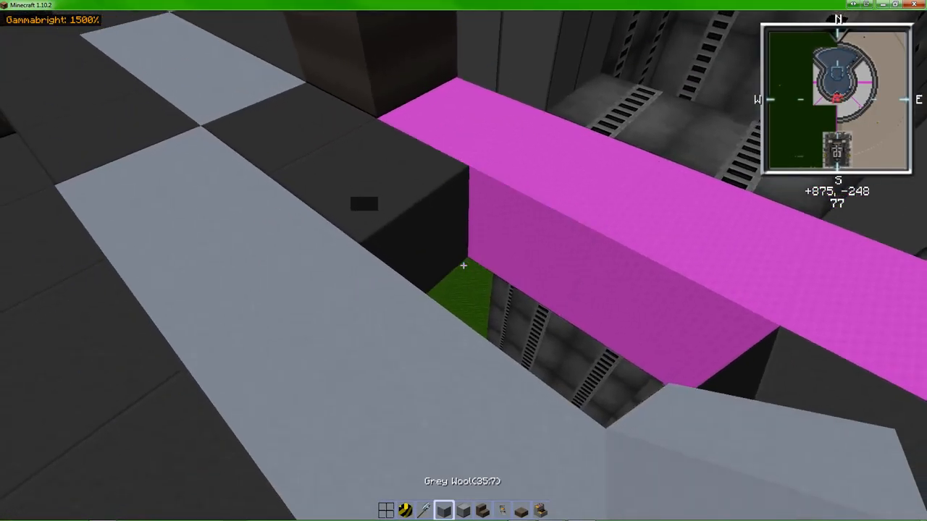
mouse_move(464, 267)
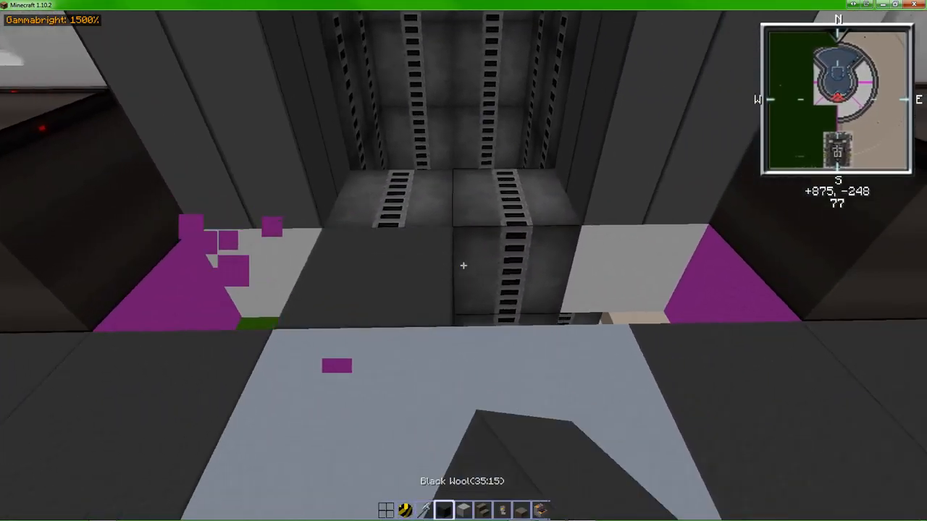
mouse_move(464, 261)
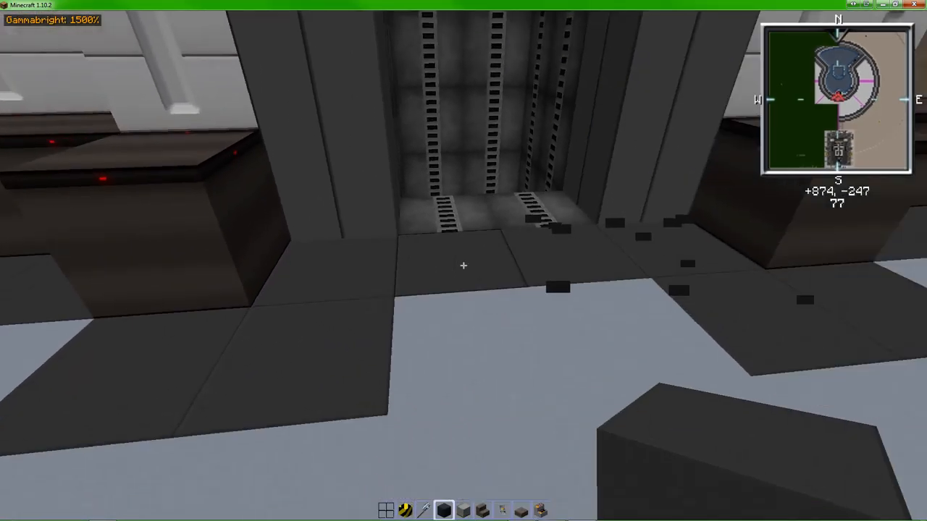
mouse_move(463, 260)
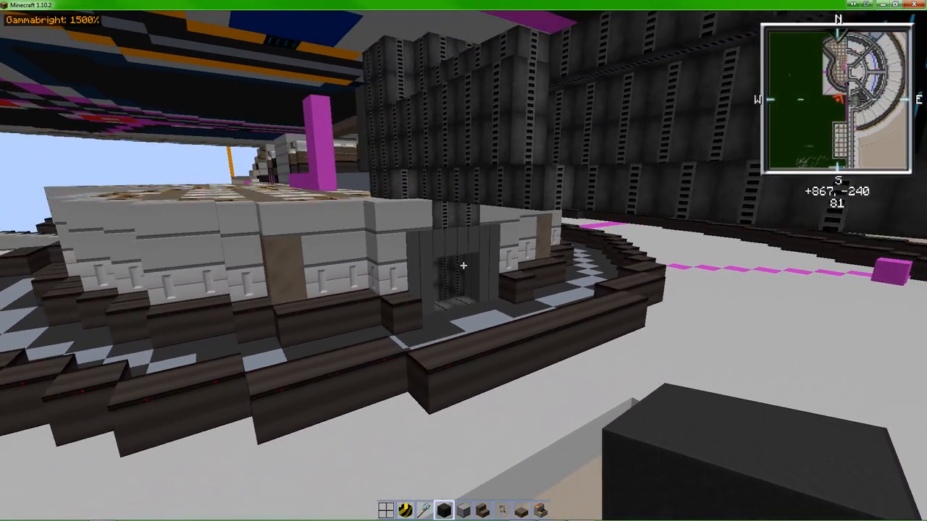
mouse_move(463, 261)
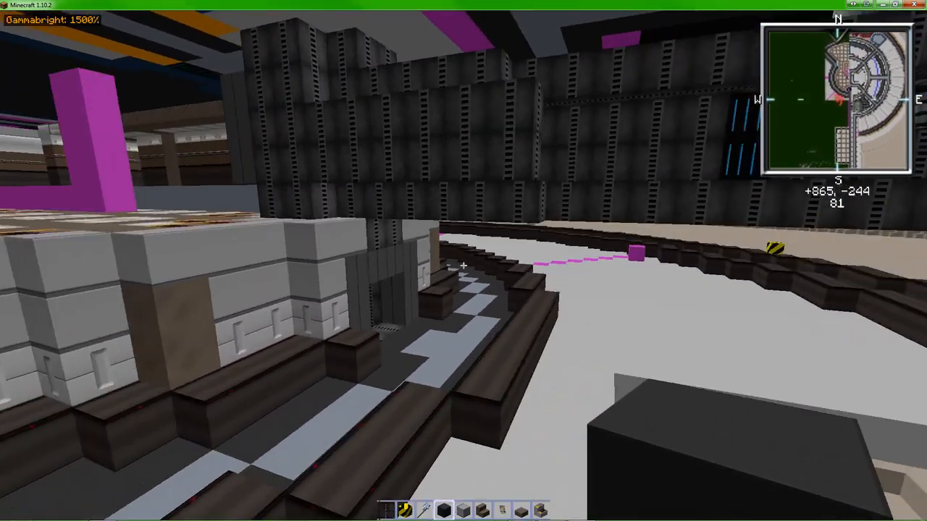
mouse_move(463, 261)
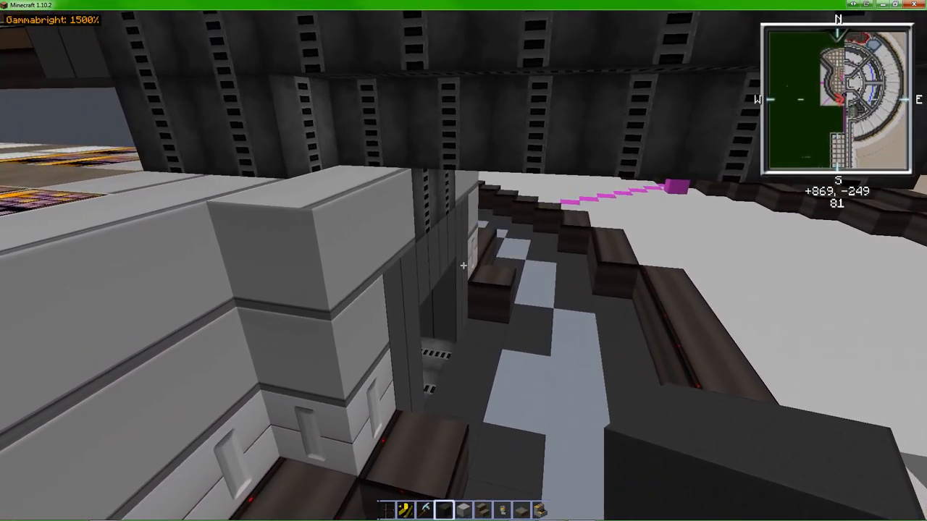
mouse_move(464, 261)
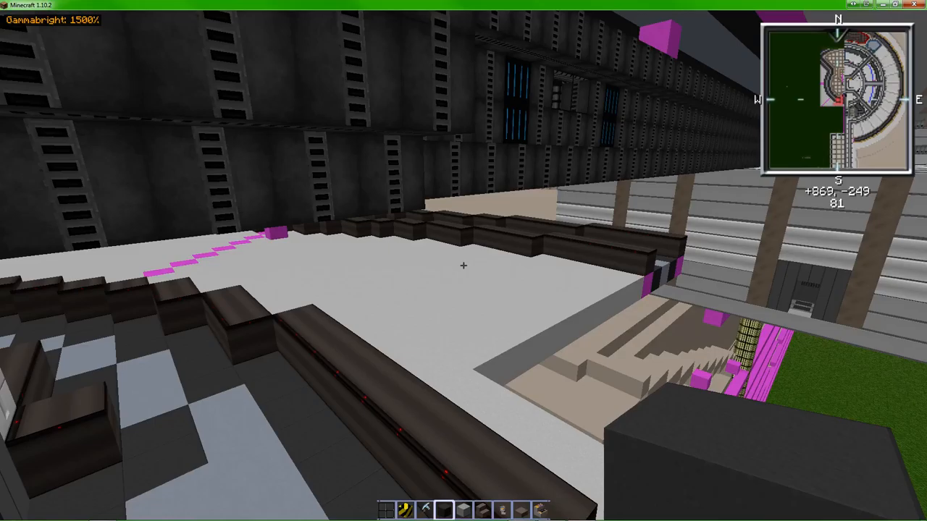
mouse_move(464, 261)
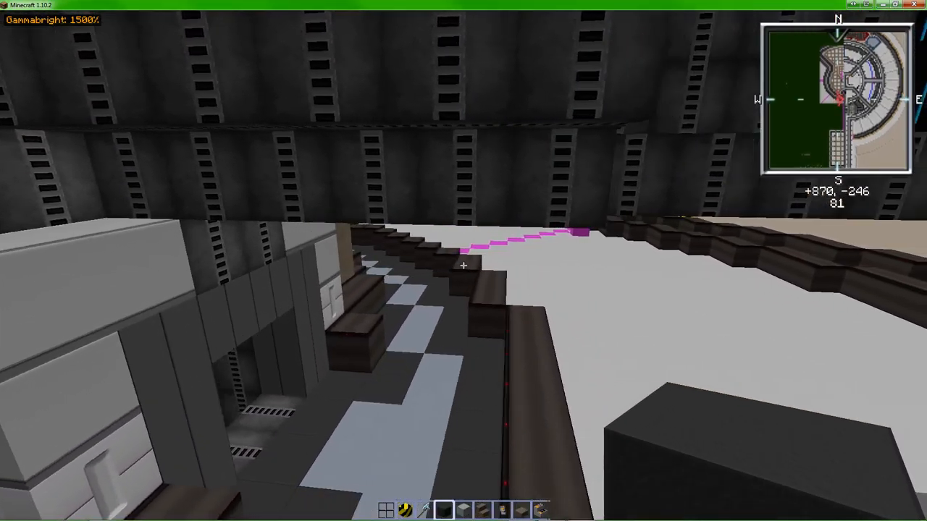
mouse_move(463, 261)
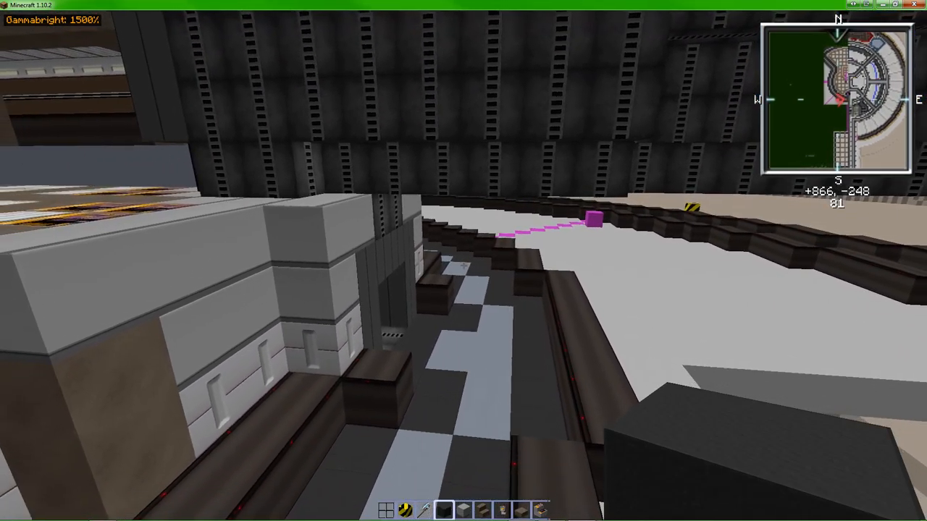
mouse_move(463, 261)
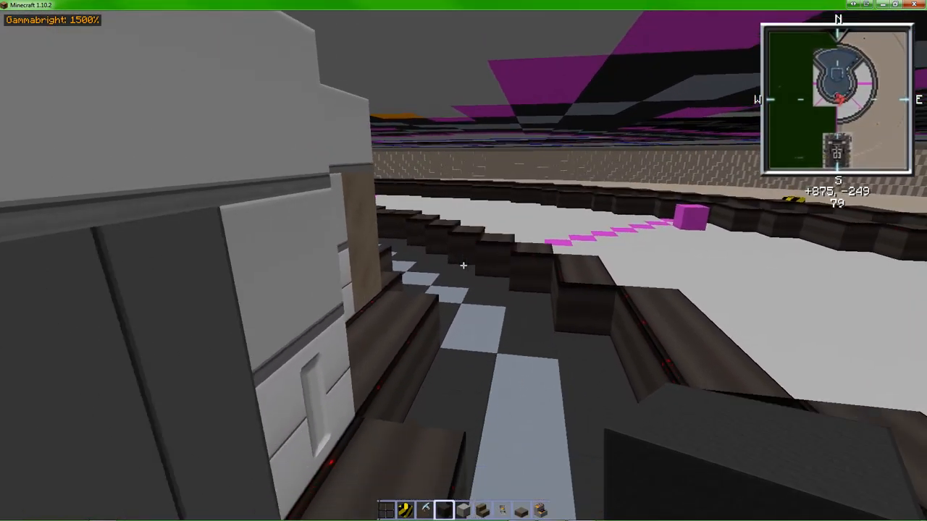
mouse_move(463, 260)
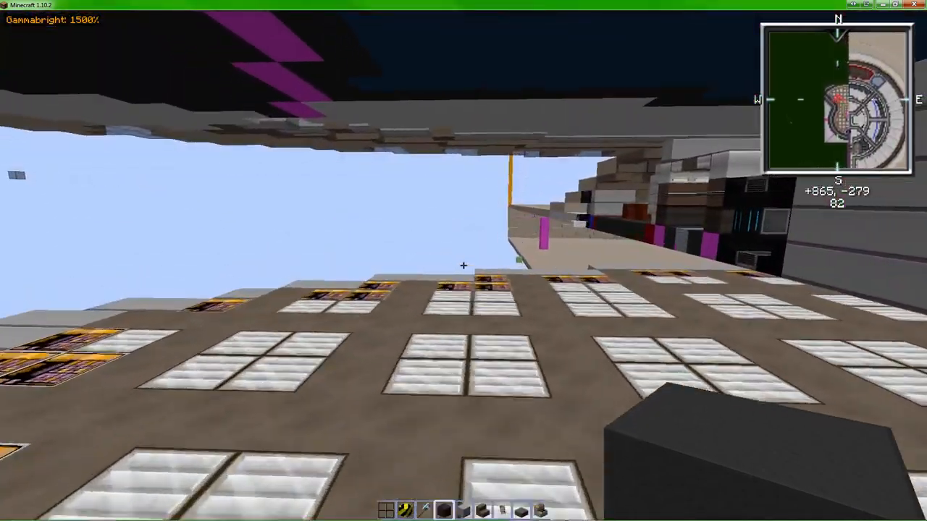
mouse_move(463, 261)
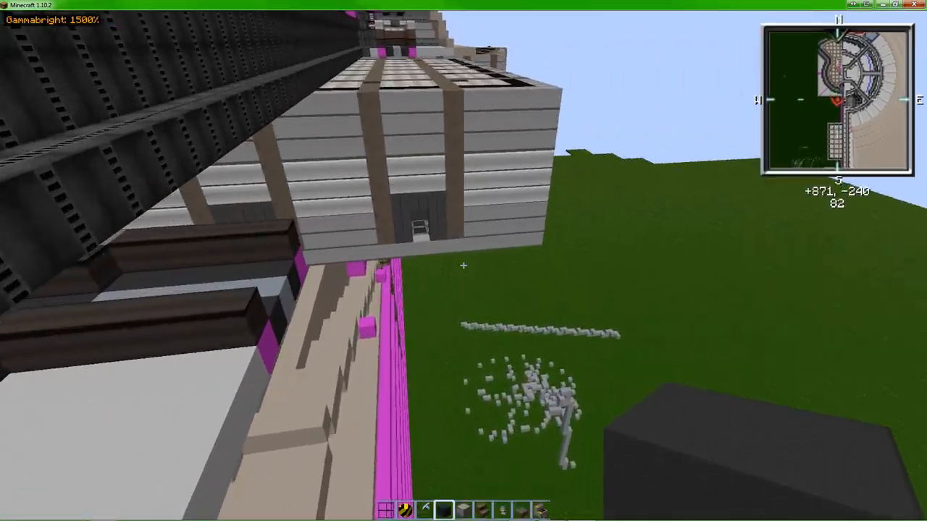
mouse_move(463, 261)
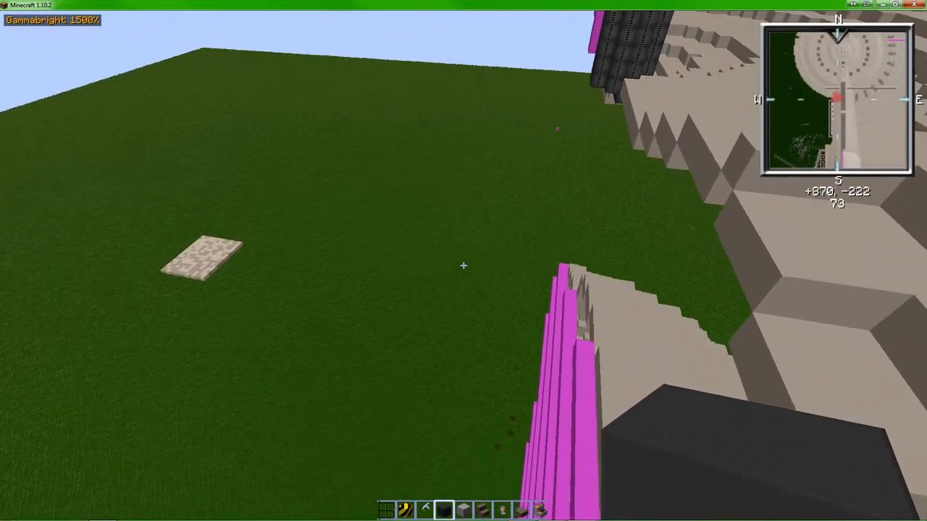
mouse_move(464, 261)
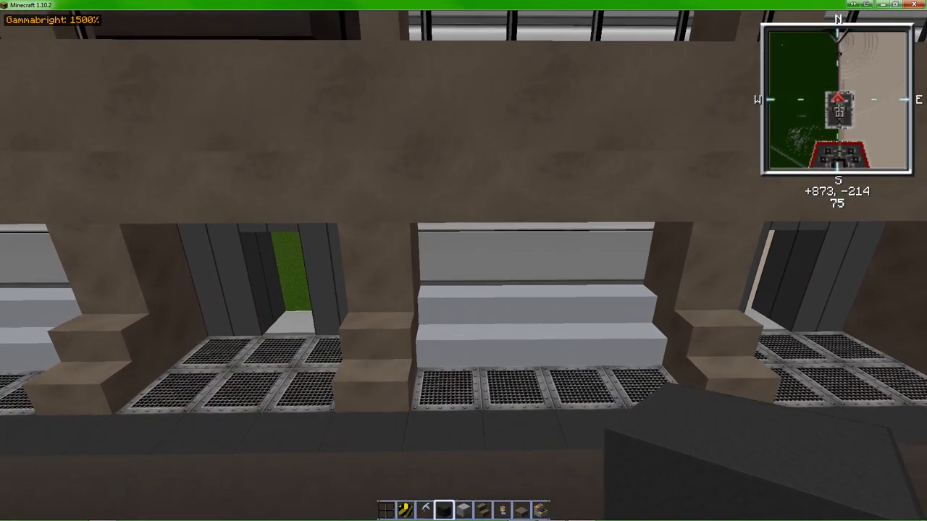
mouse_move(464, 260)
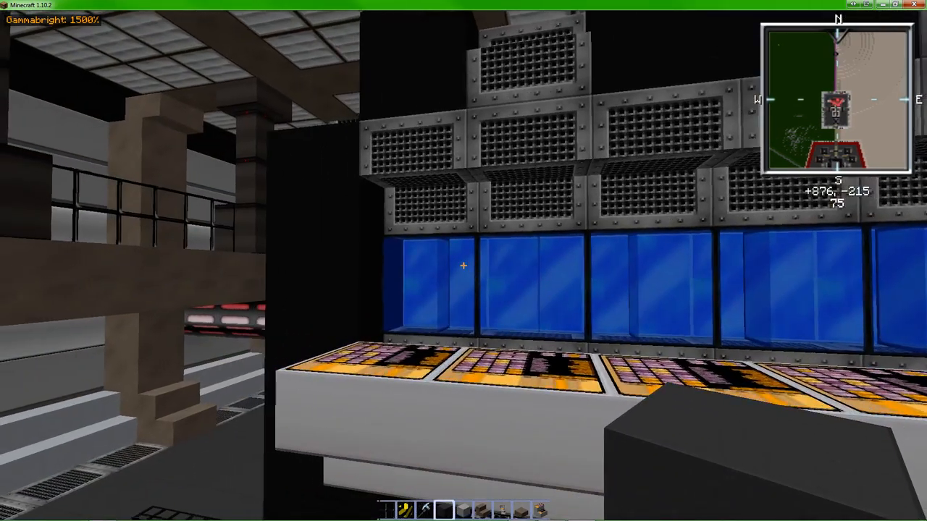
mouse_move(464, 261)
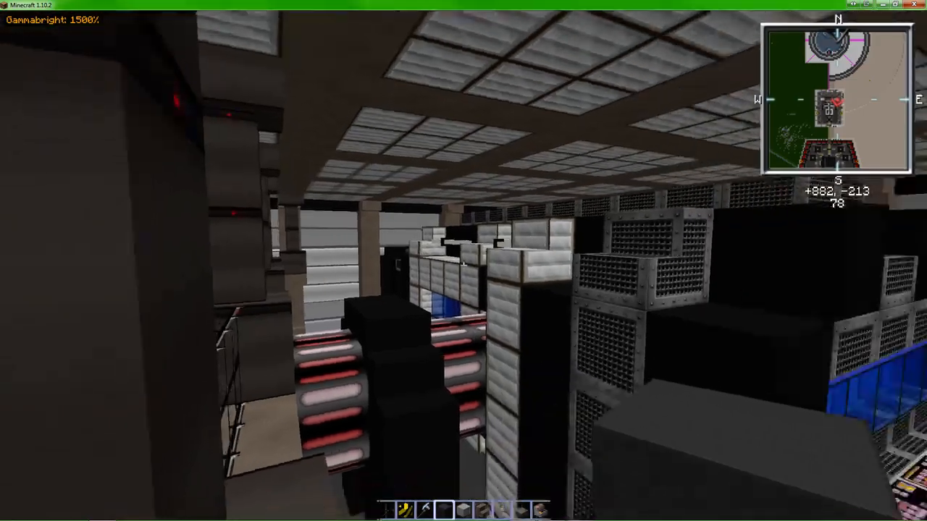
mouse_move(464, 261)
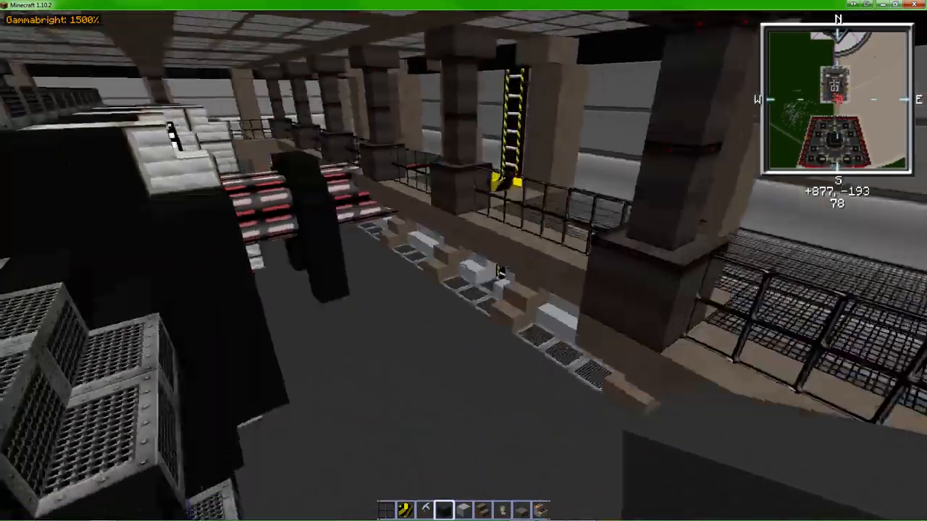
mouse_move(463, 260)
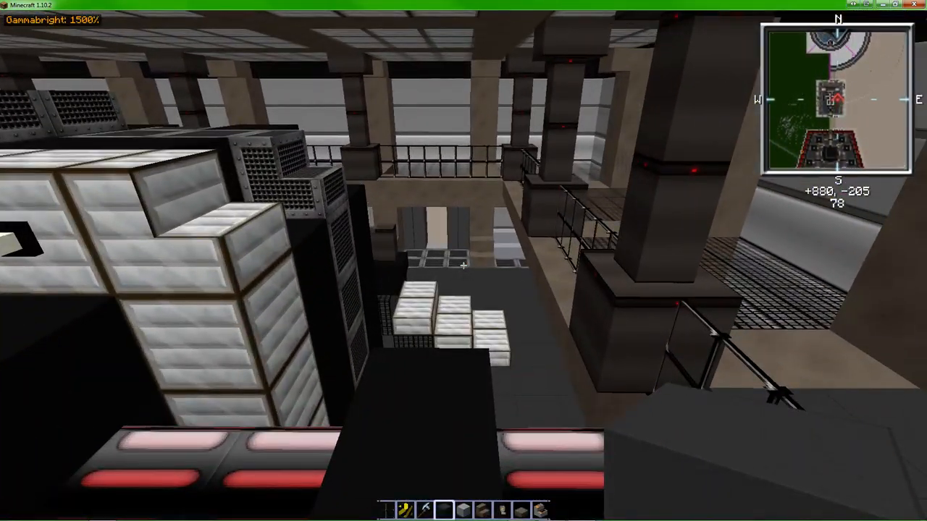
mouse_move(463, 261)
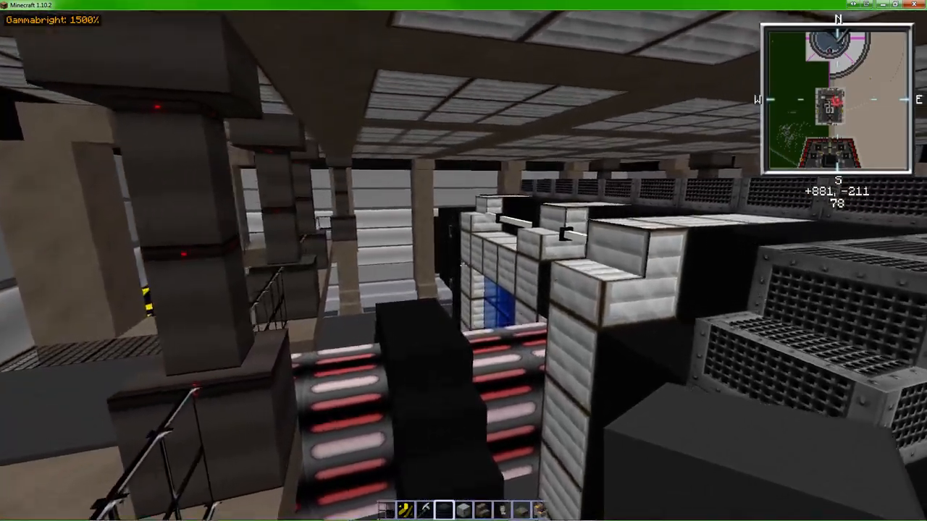
mouse_move(463, 261)
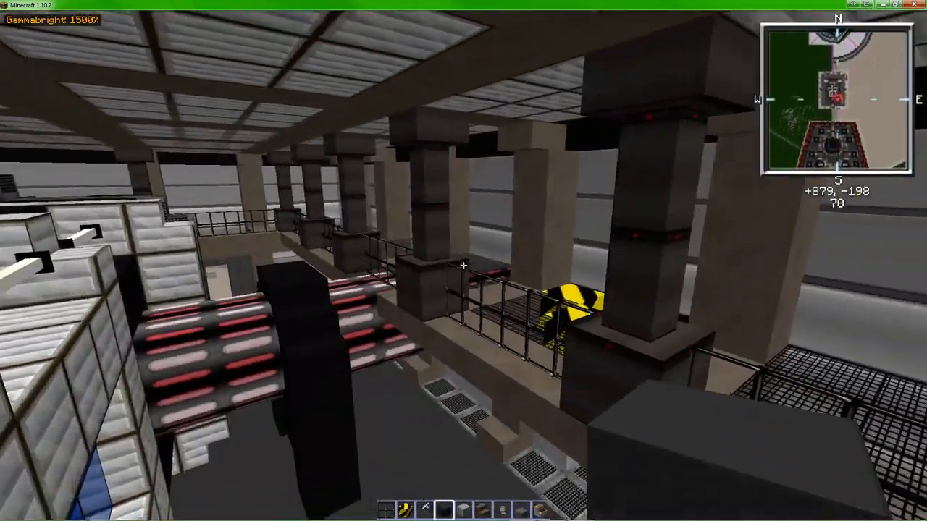
mouse_move(464, 261)
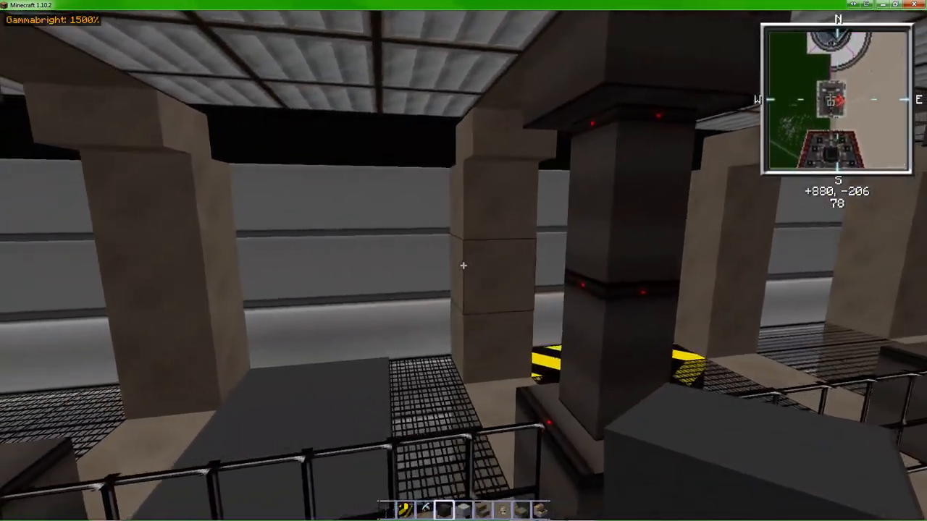
mouse_move(464, 260)
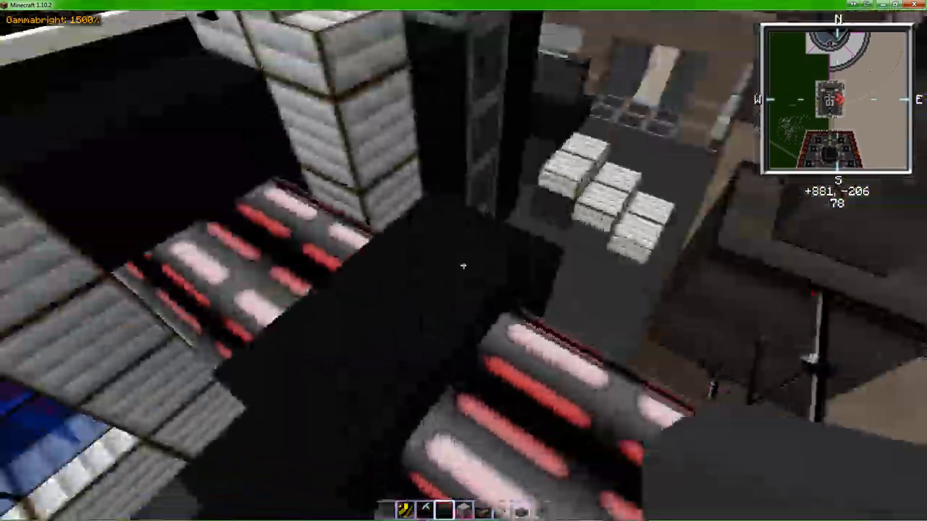
mouse_move(463, 260)
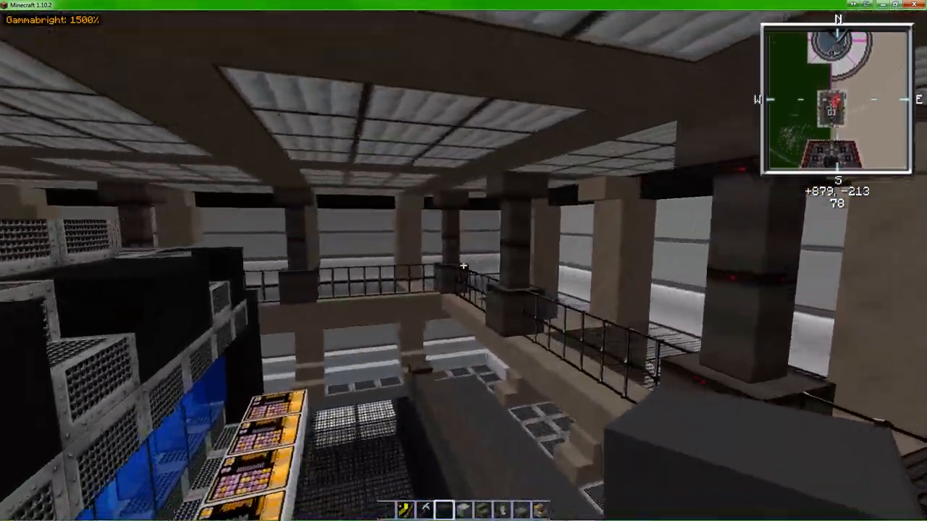
mouse_move(463, 260)
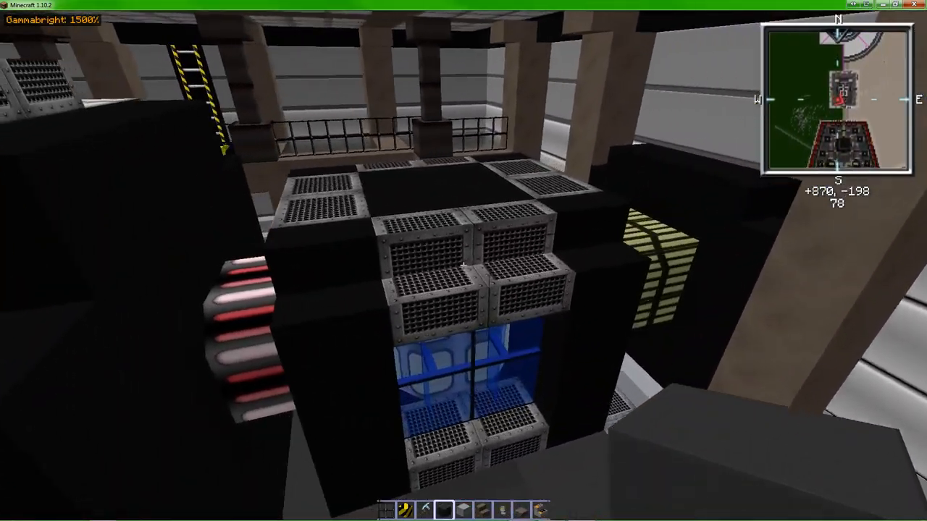
mouse_move(464, 261)
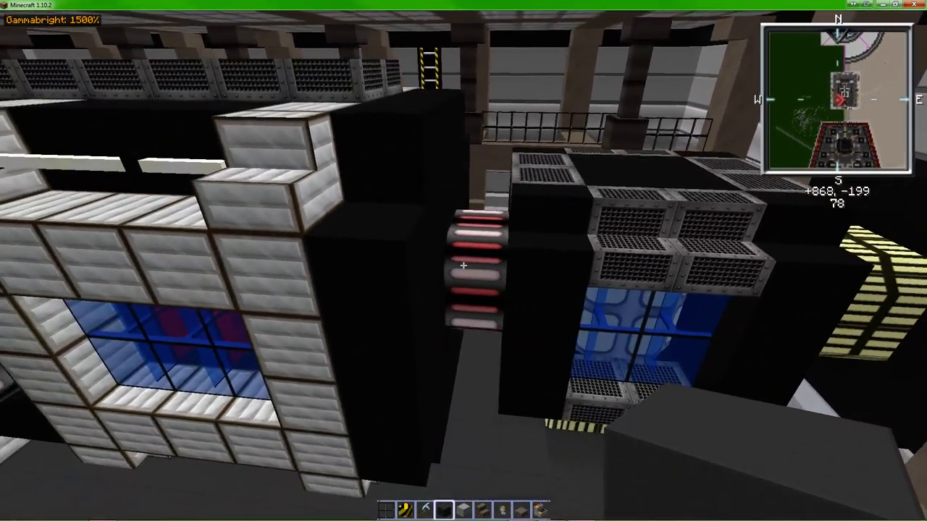
mouse_move(464, 261)
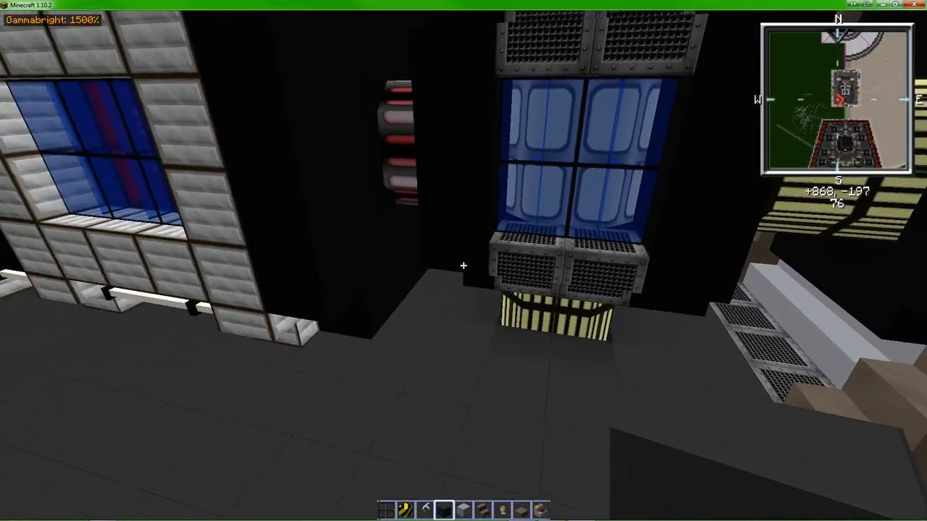
mouse_move(464, 261)
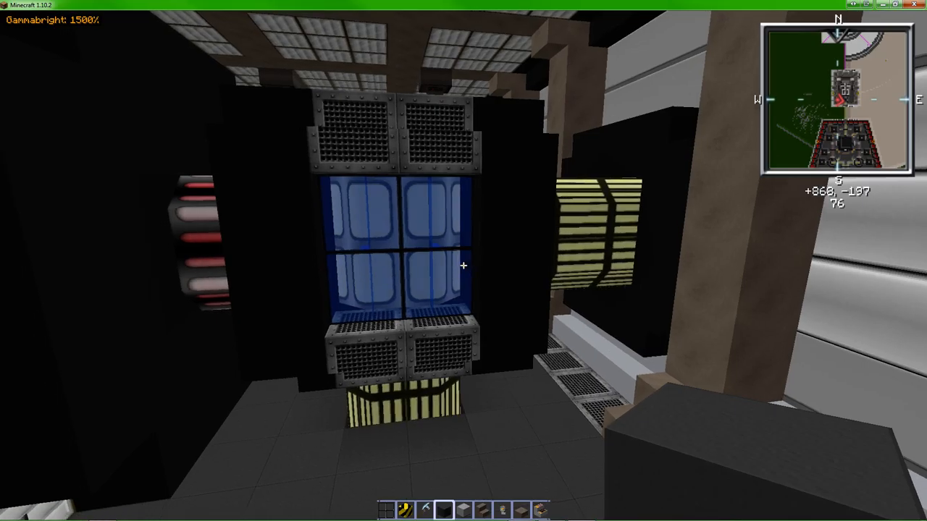
mouse_move(463, 261)
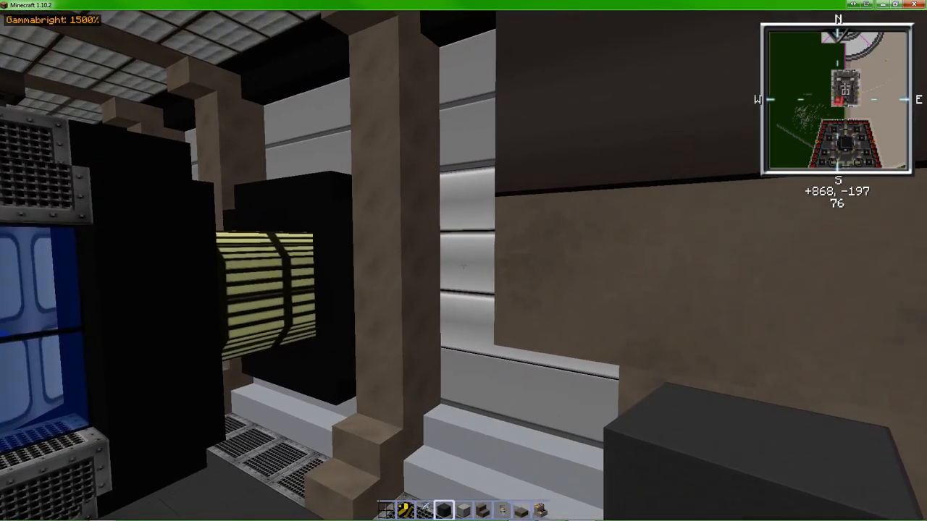
mouse_move(464, 260)
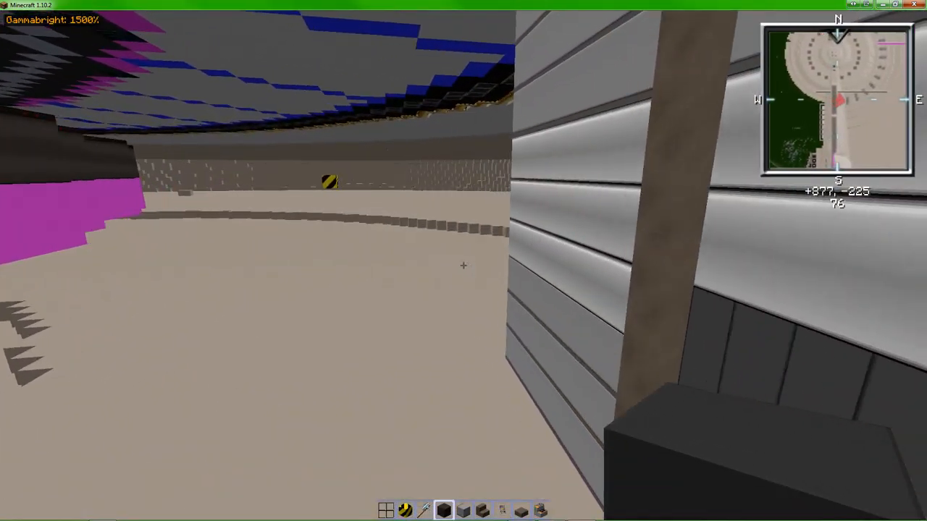
mouse_move(463, 261)
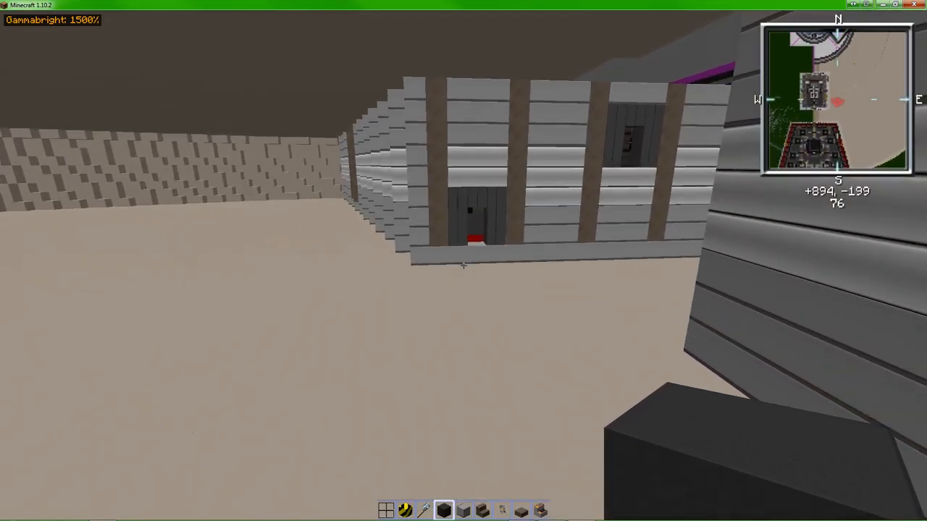
mouse_move(464, 261)
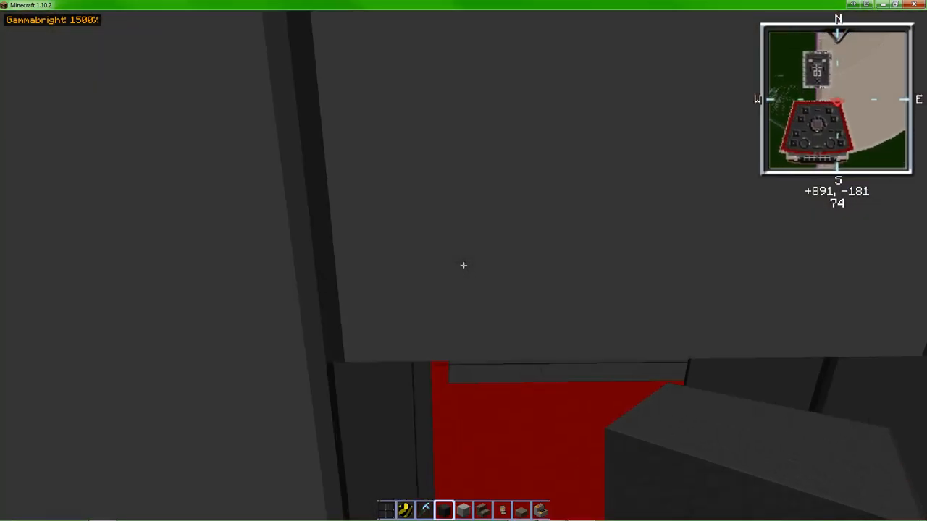
mouse_move(464, 265)
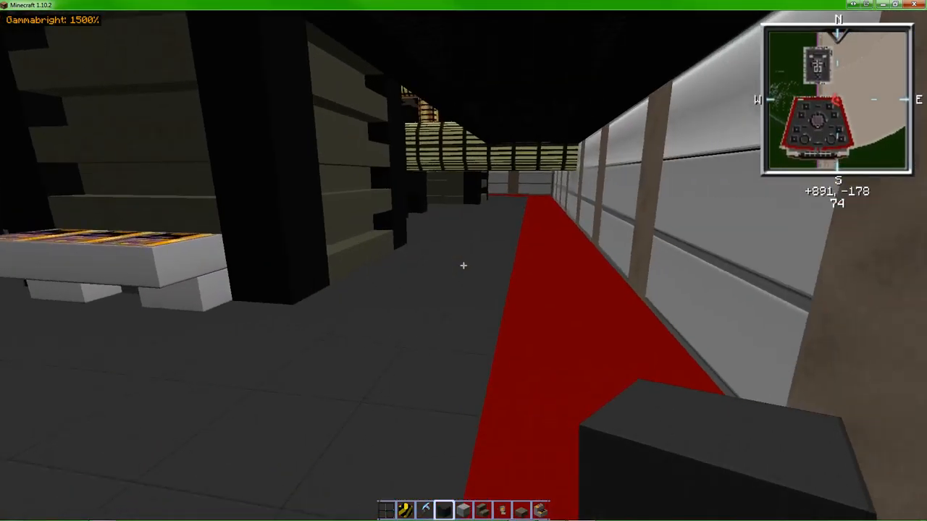
mouse_move(464, 261)
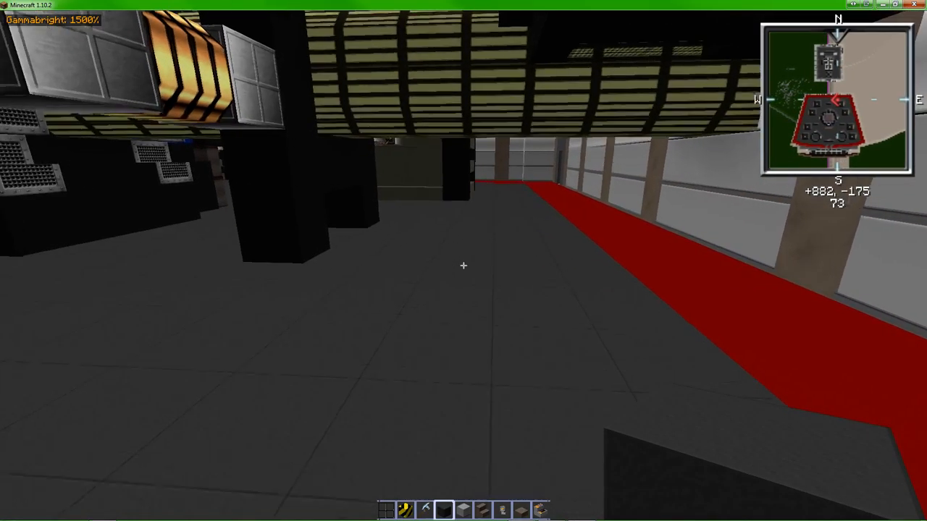
mouse_move(463, 261)
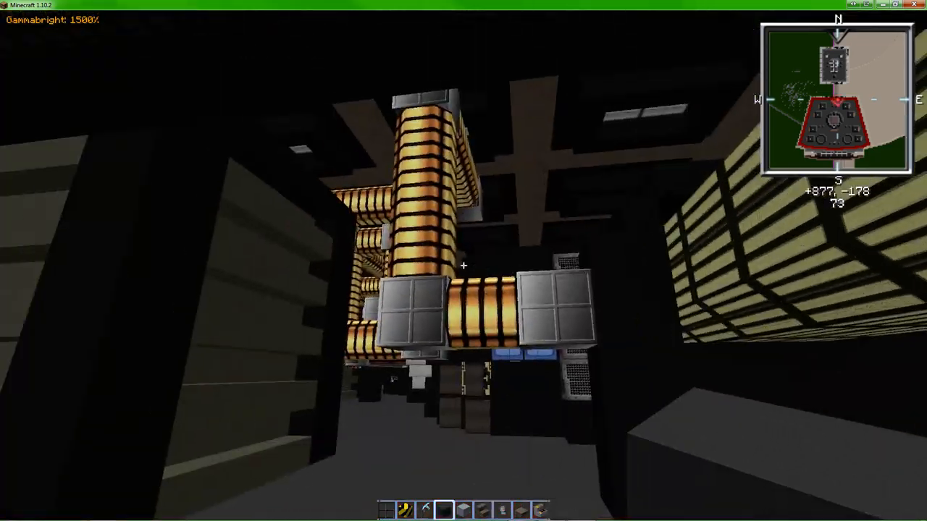
mouse_move(463, 260)
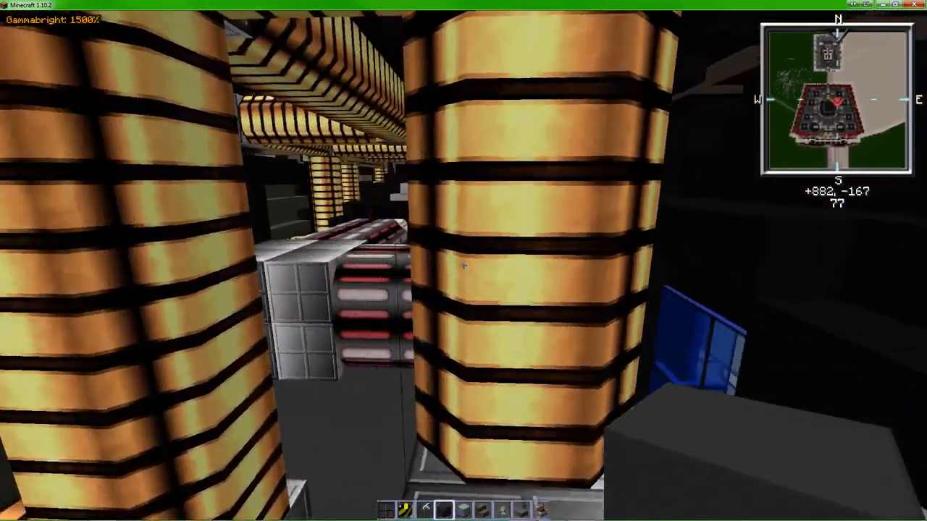
mouse_move(463, 267)
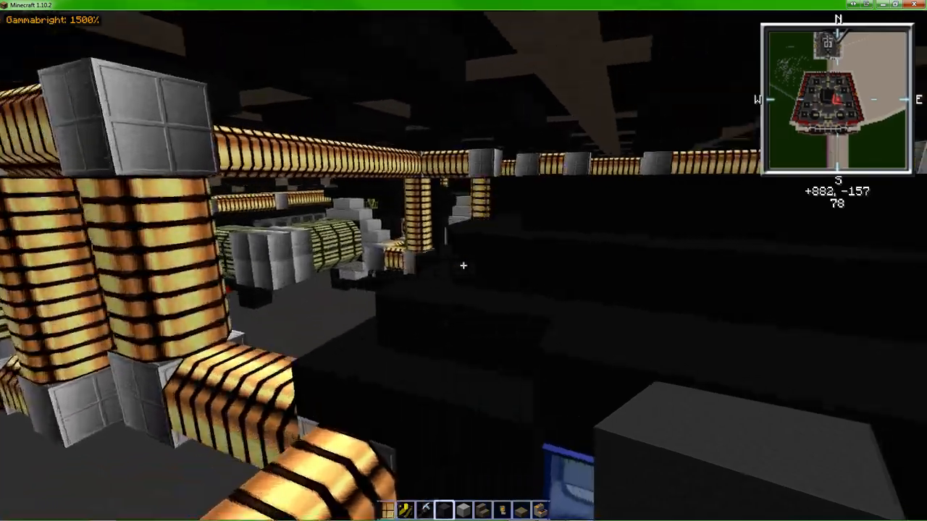
mouse_move(463, 260)
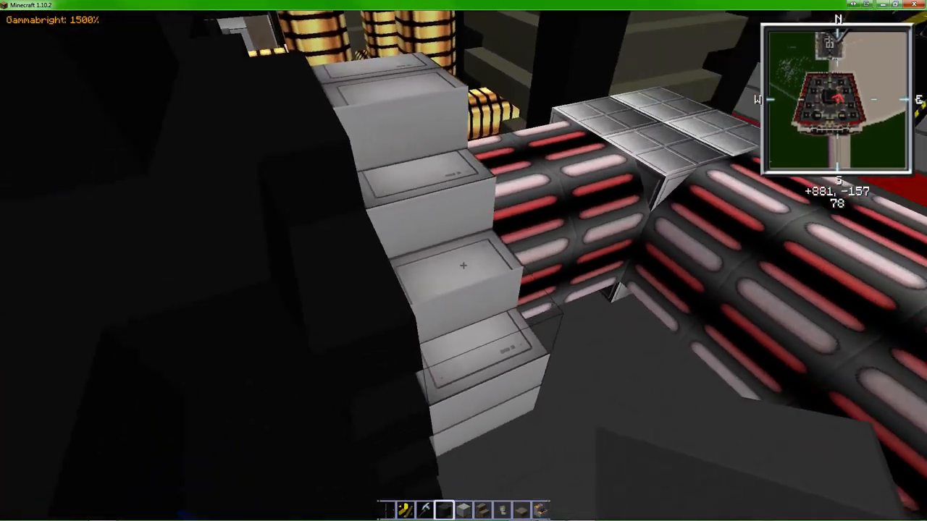
mouse_move(463, 260)
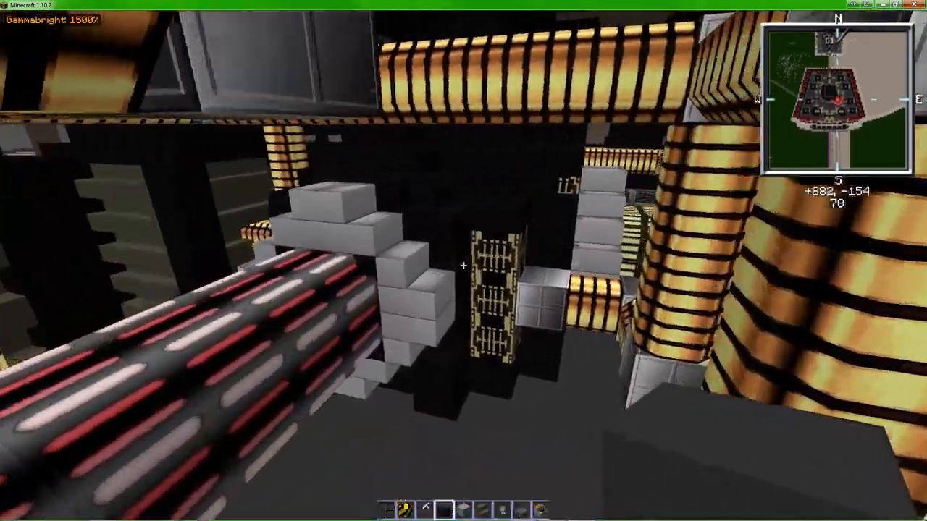
mouse_move(463, 261)
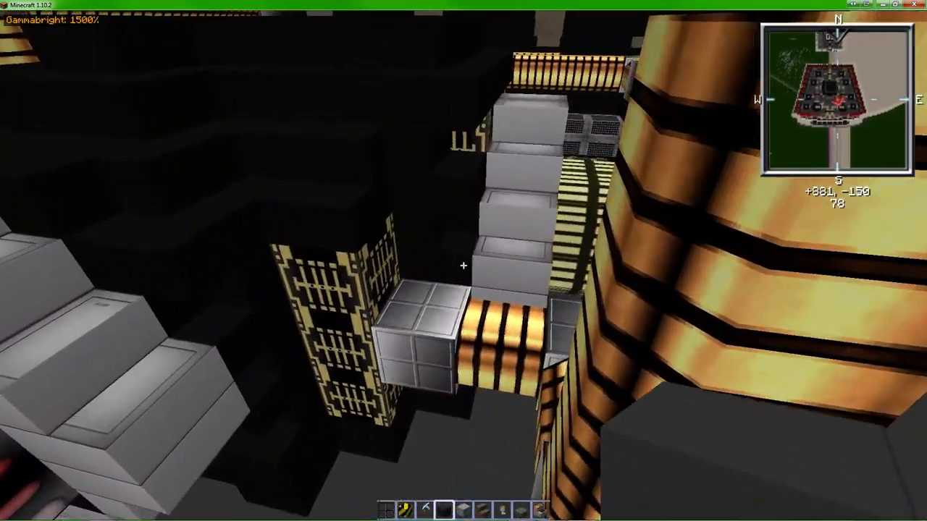
mouse_move(463, 261)
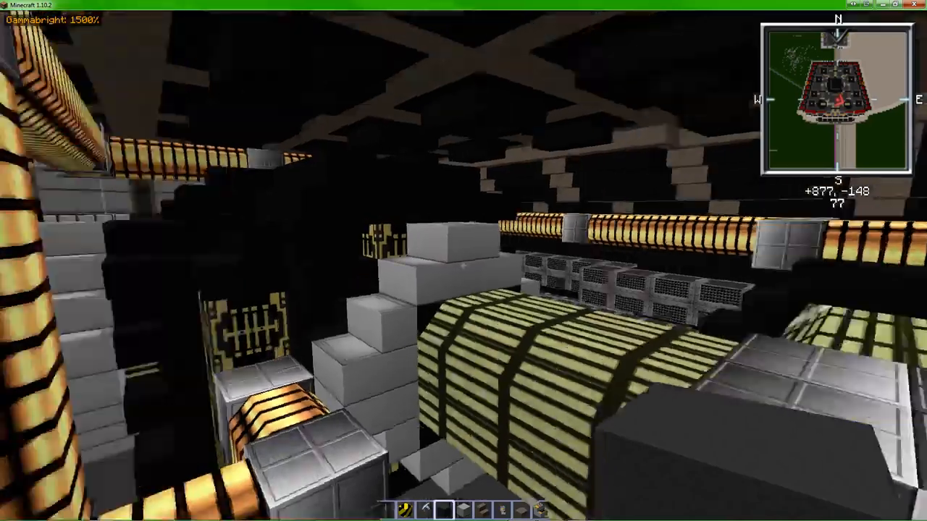
mouse_move(463, 260)
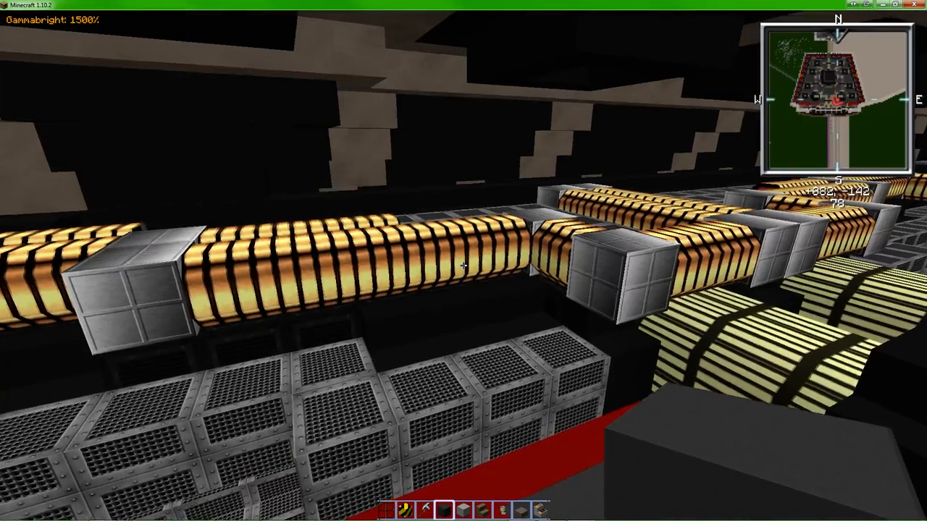
mouse_move(463, 261)
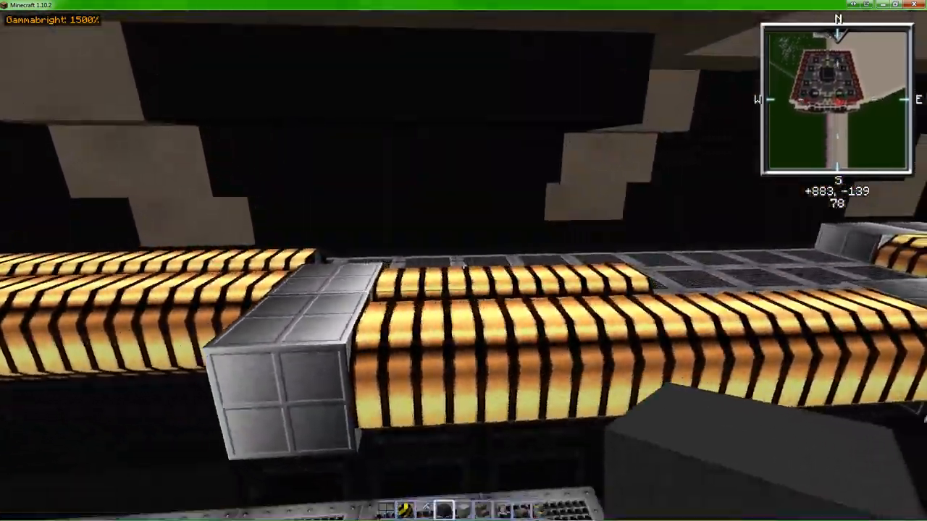
mouse_move(464, 261)
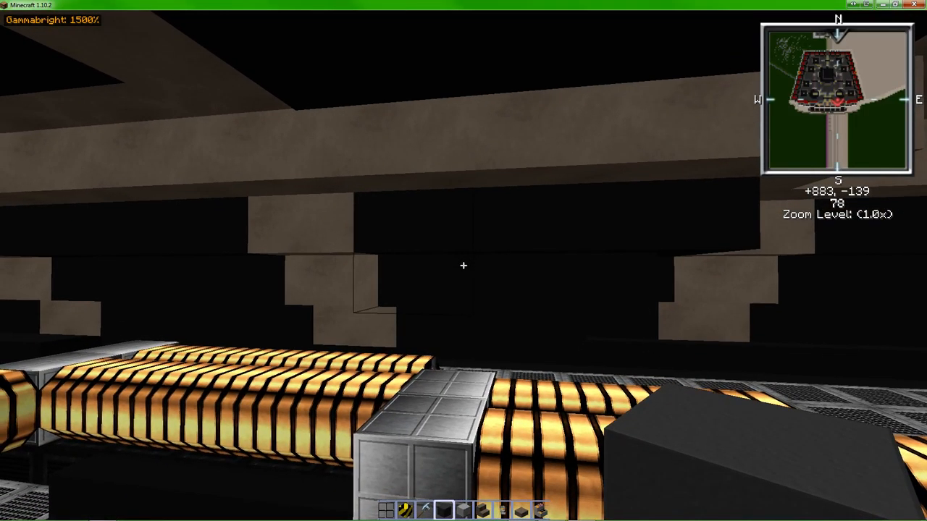
mouse_move(463, 267)
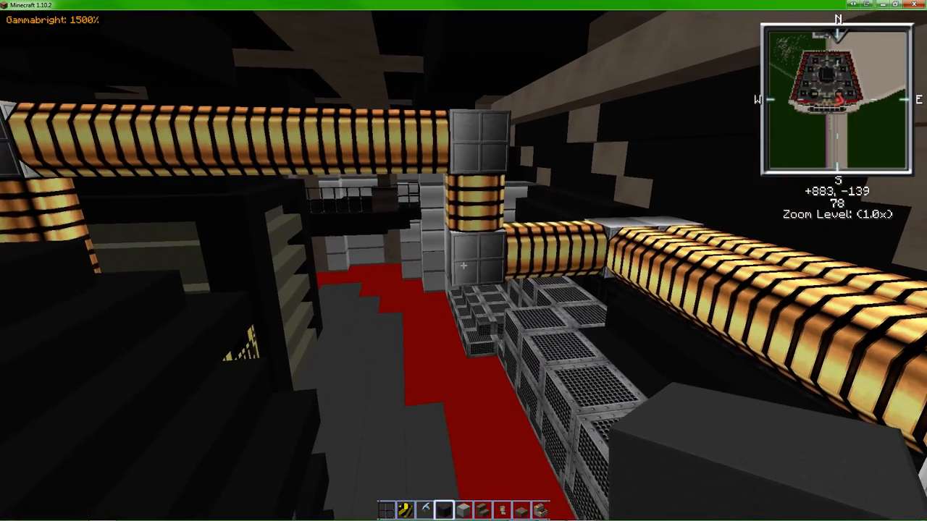
mouse_move(464, 261)
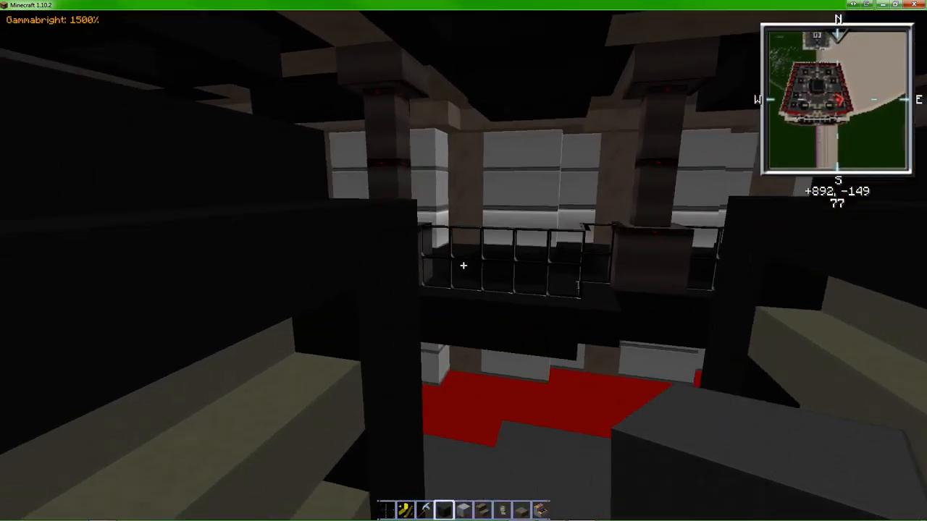
mouse_move(463, 261)
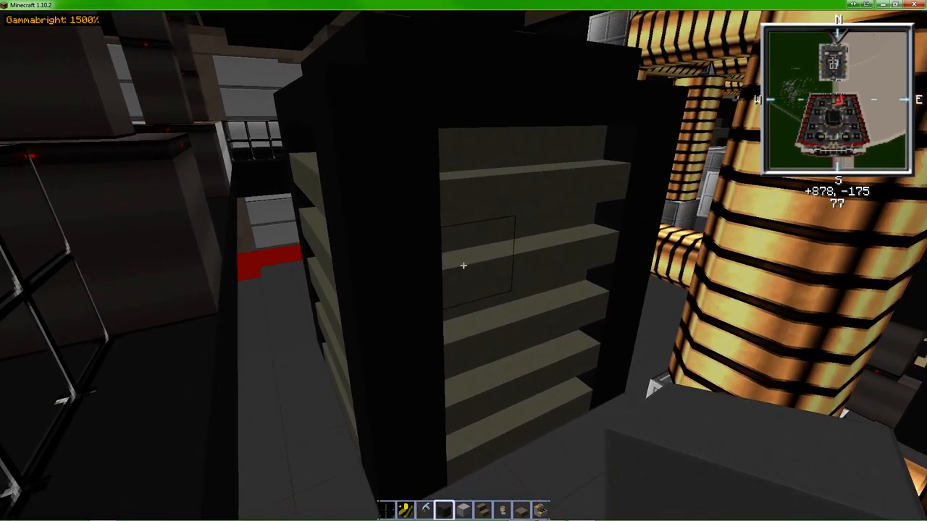
mouse_move(464, 260)
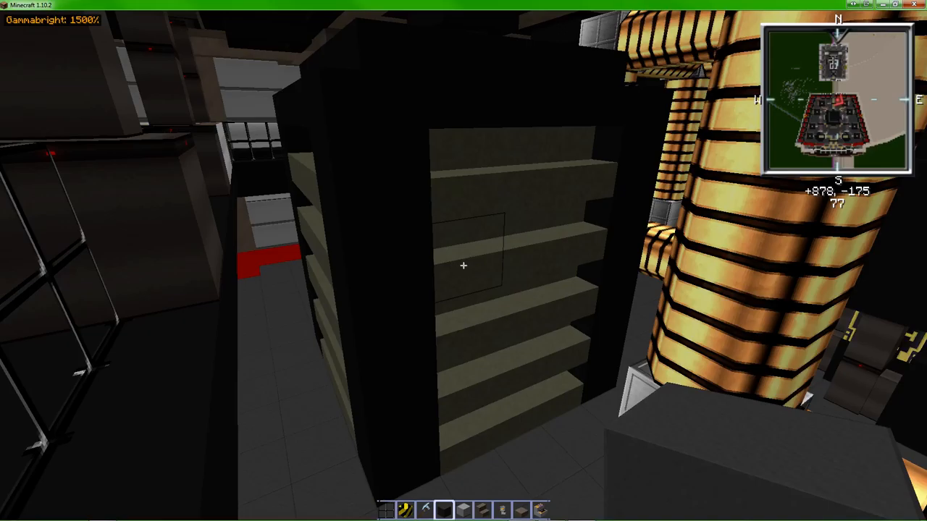
mouse_move(463, 261)
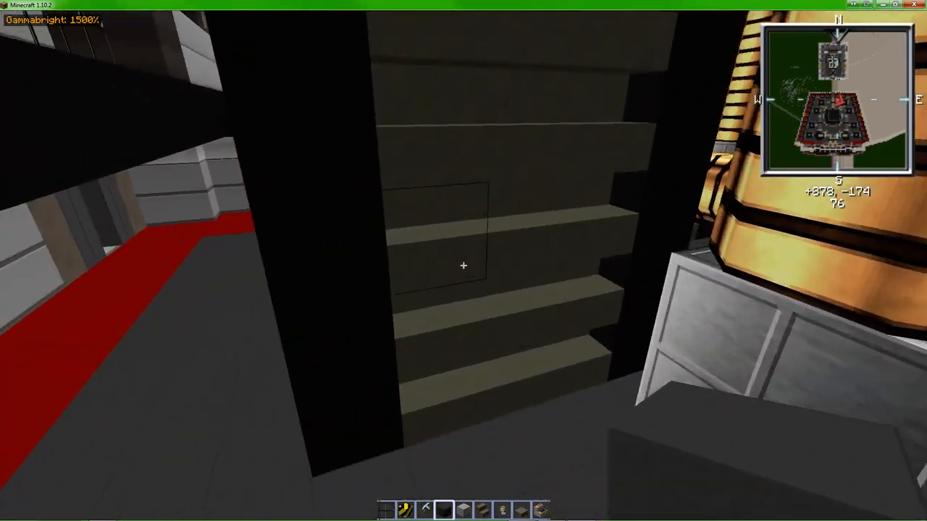
mouse_move(463, 267)
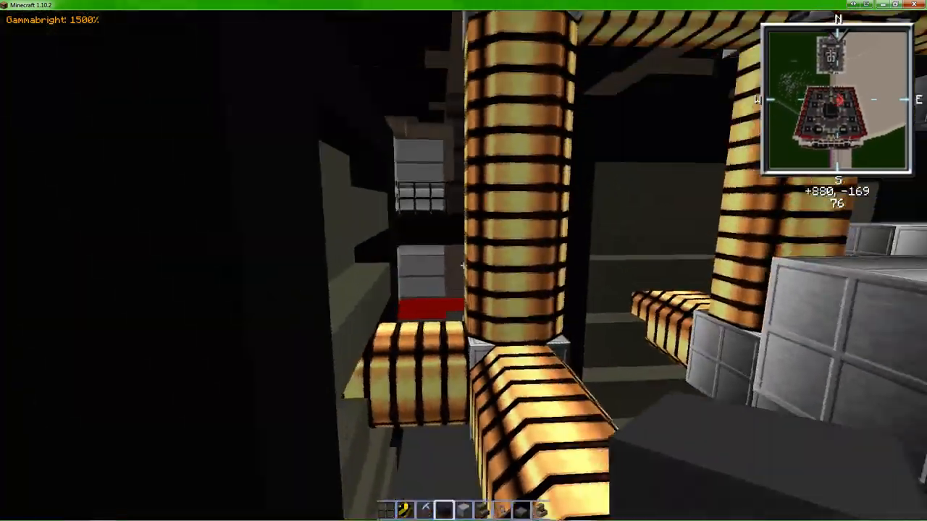
mouse_move(464, 266)
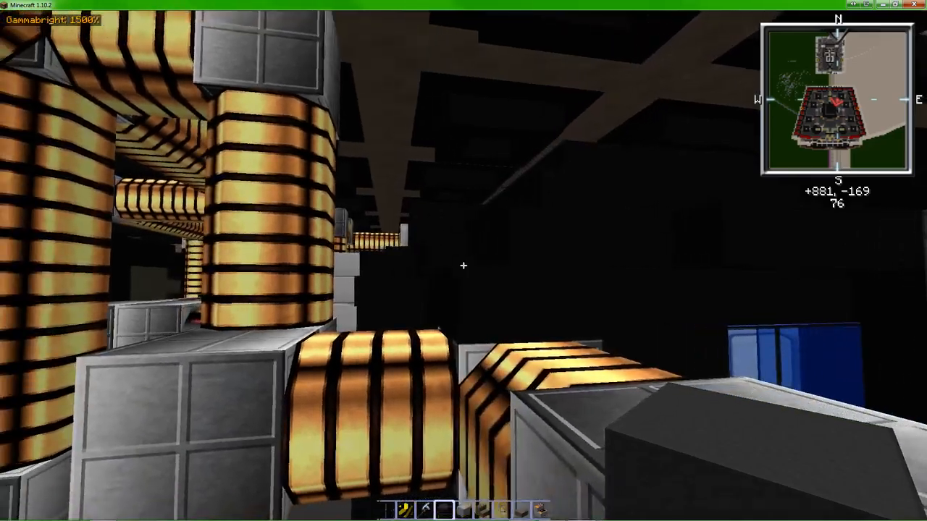
mouse_move(464, 261)
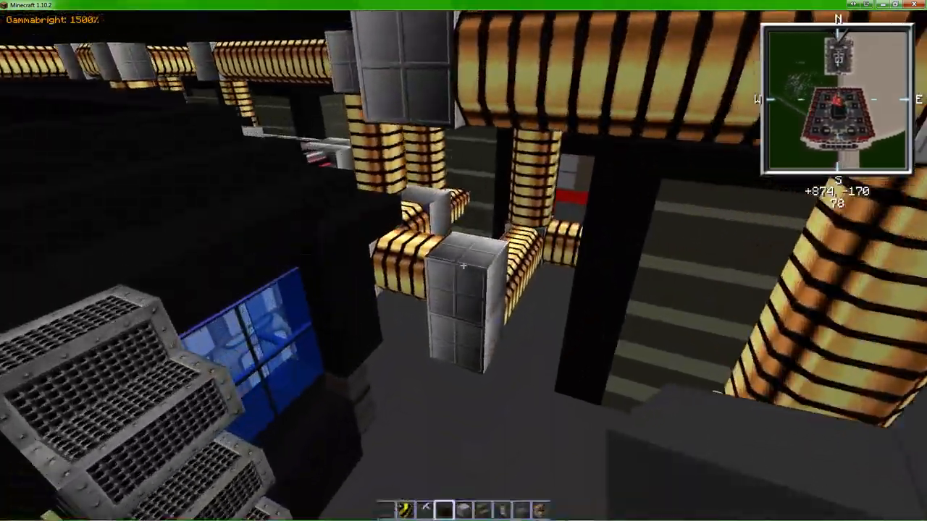
mouse_move(464, 261)
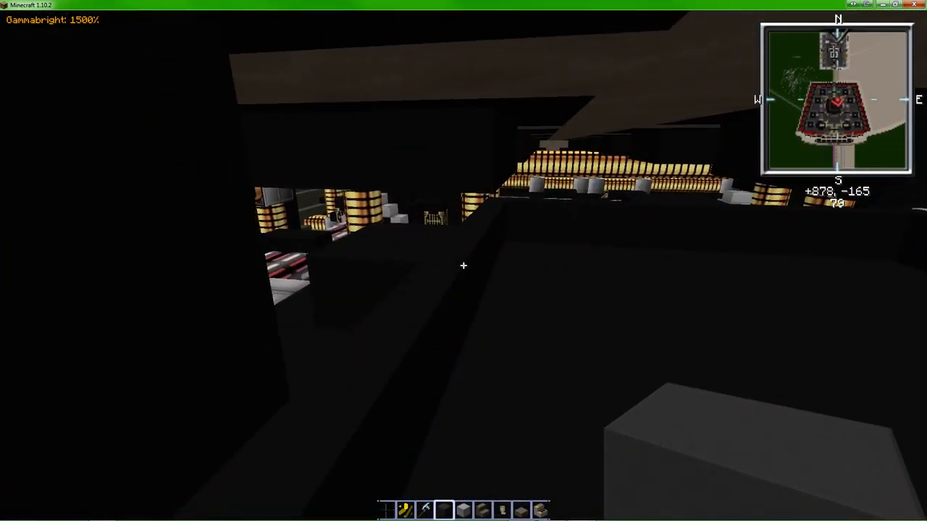
mouse_move(464, 261)
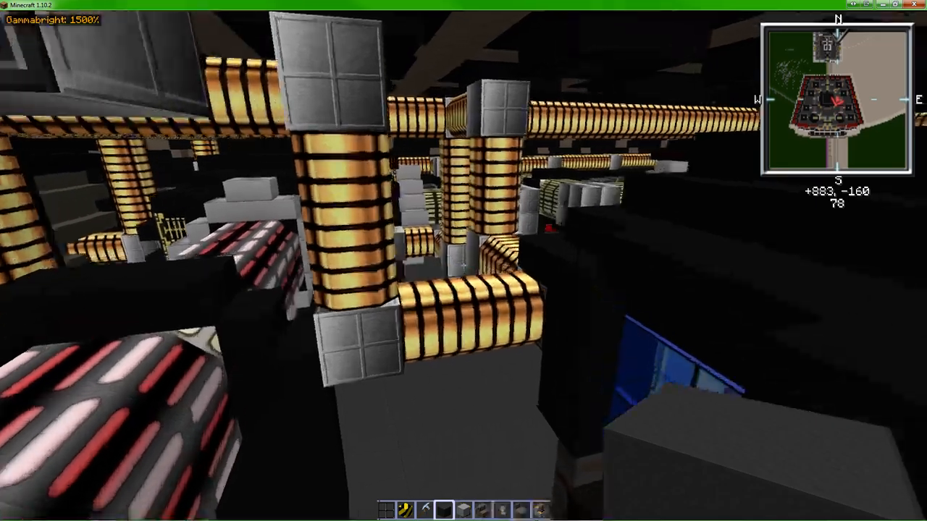
mouse_move(463, 260)
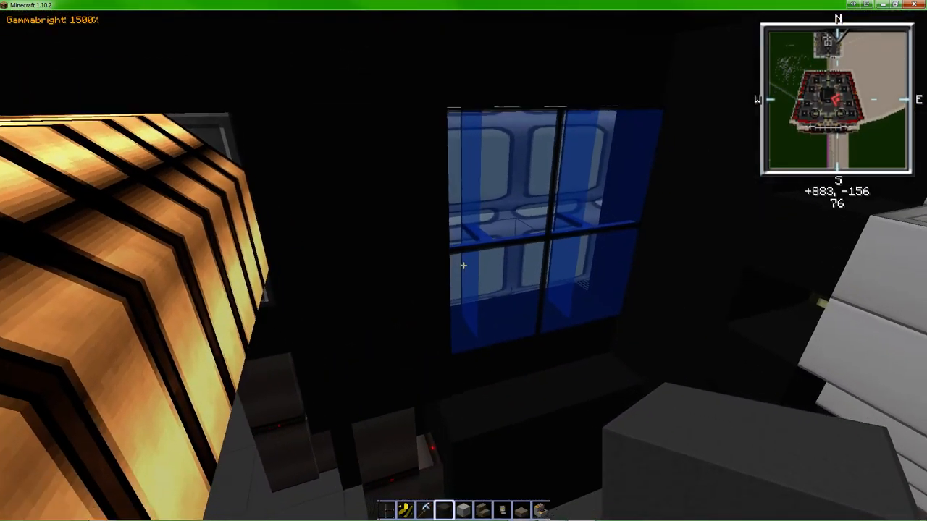
mouse_move(463, 261)
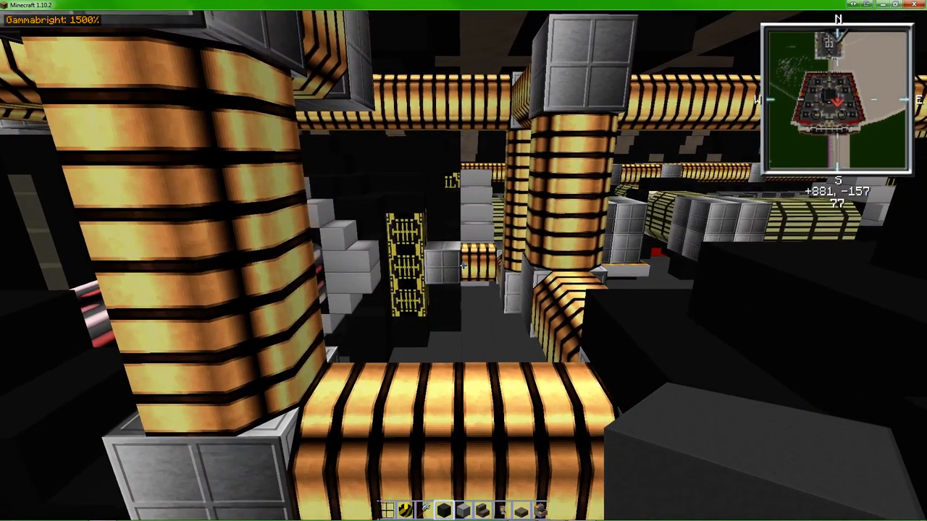
- Pick a pale block from the Building Blocks section of the creative inventory and hold it
key(e)
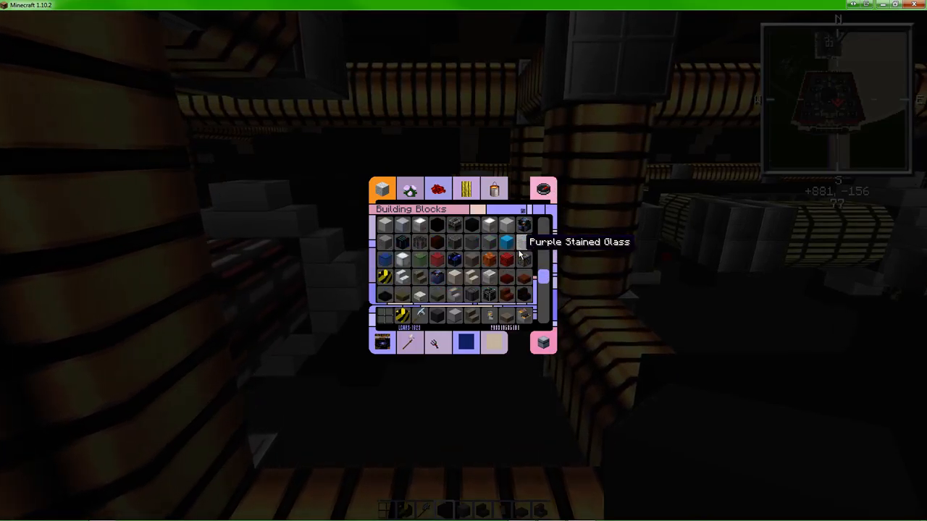
scroll(down, 3)
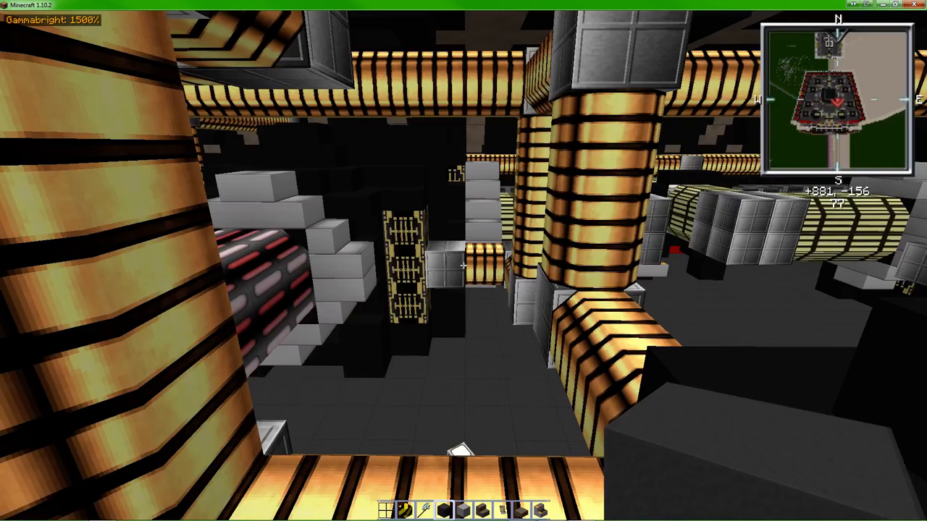
key(e)
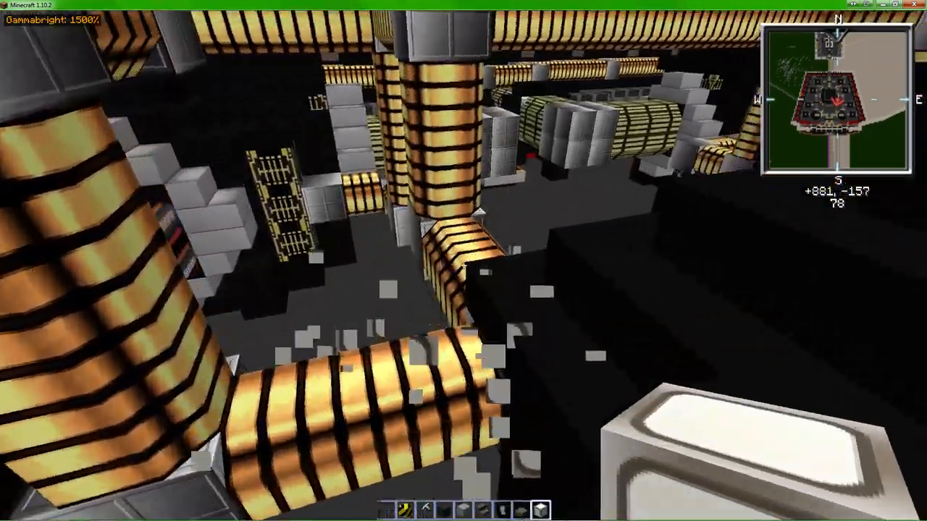
mouse_move(463, 261)
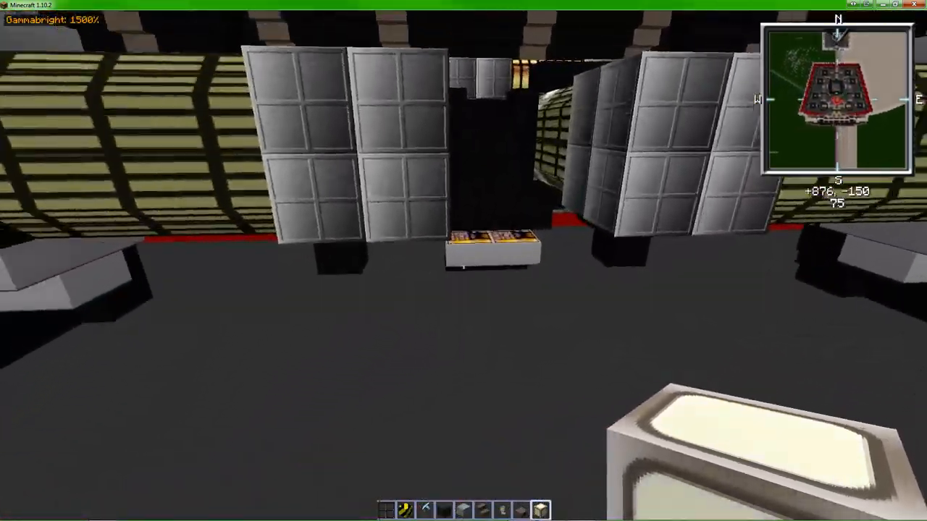
mouse_move(464, 261)
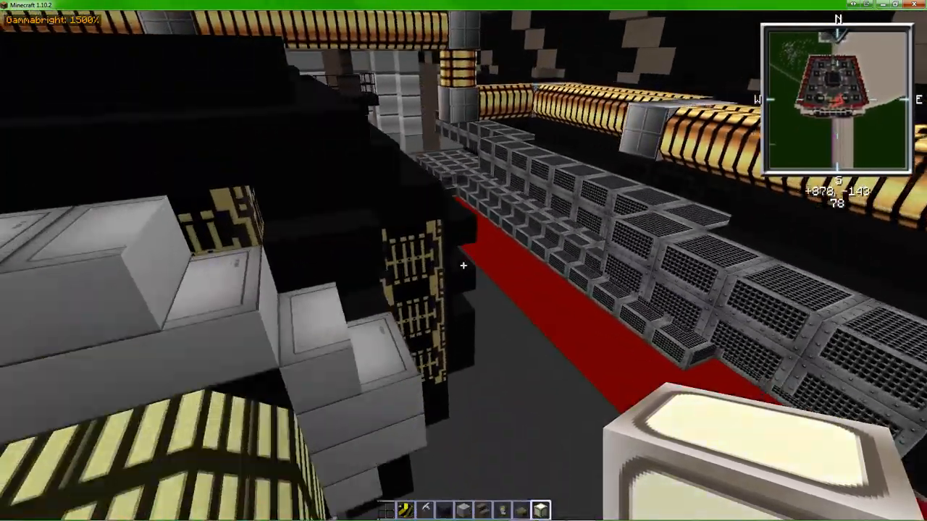
mouse_move(464, 261)
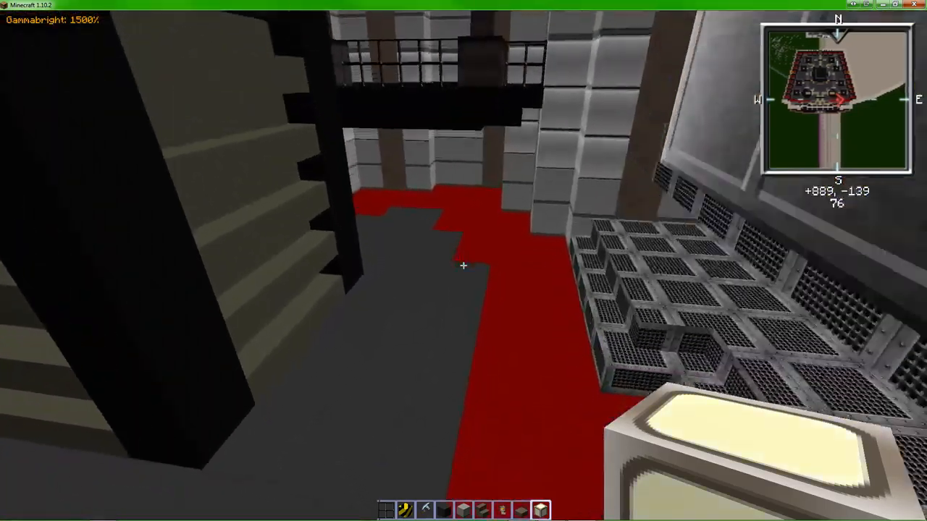
mouse_move(464, 267)
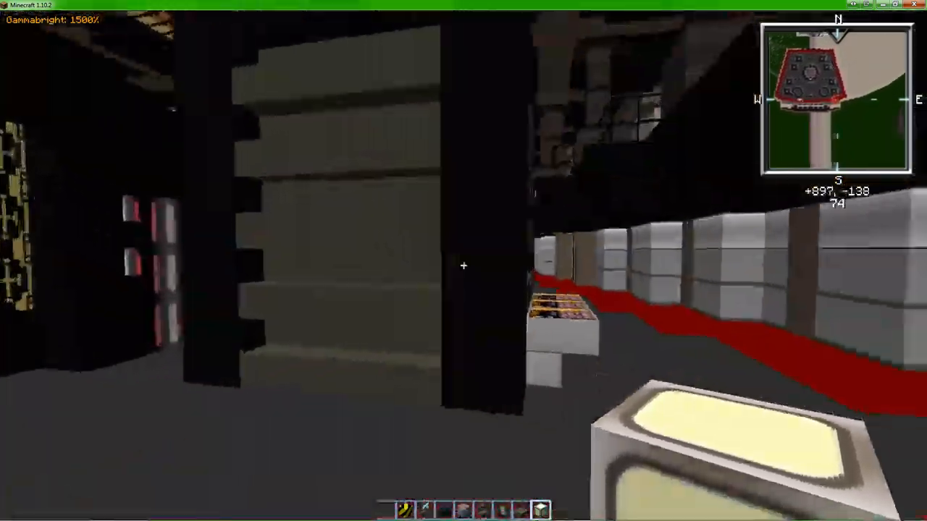
mouse_move(463, 261)
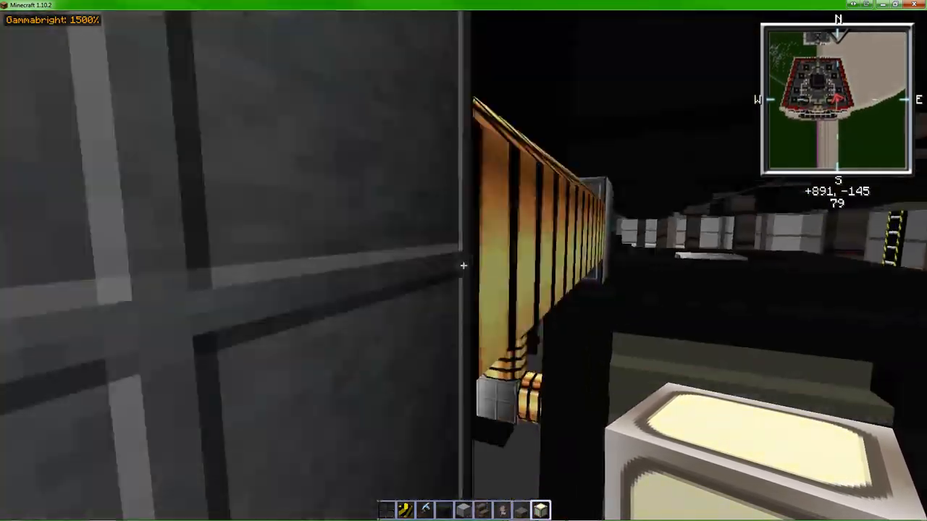
mouse_move(463, 261)
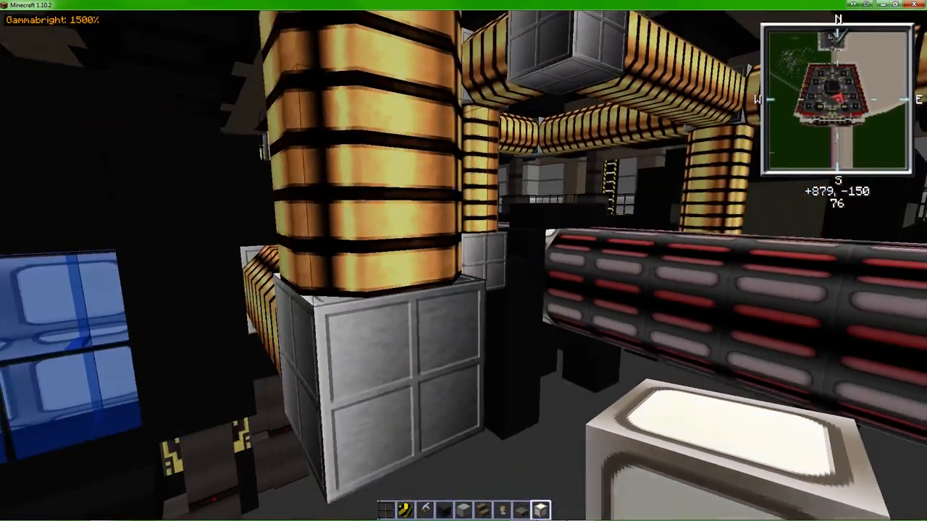
mouse_move(464, 260)
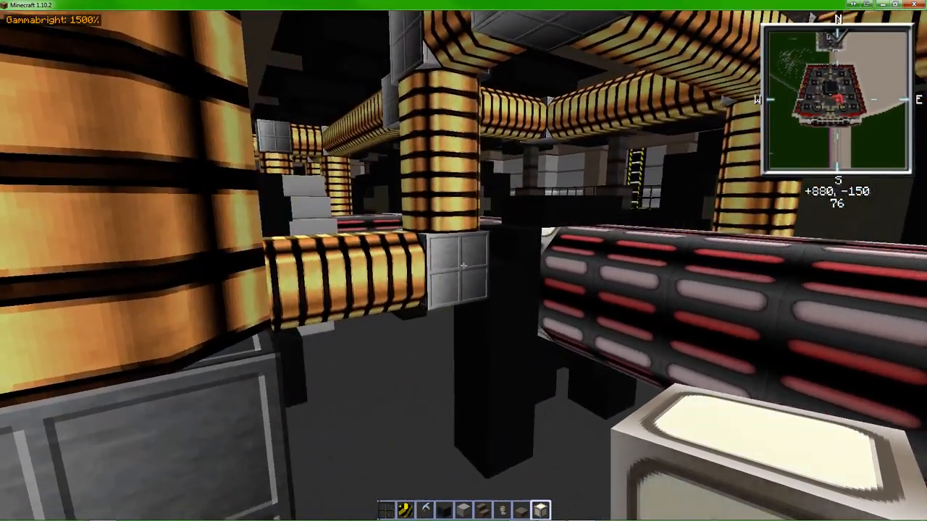
mouse_move(464, 261)
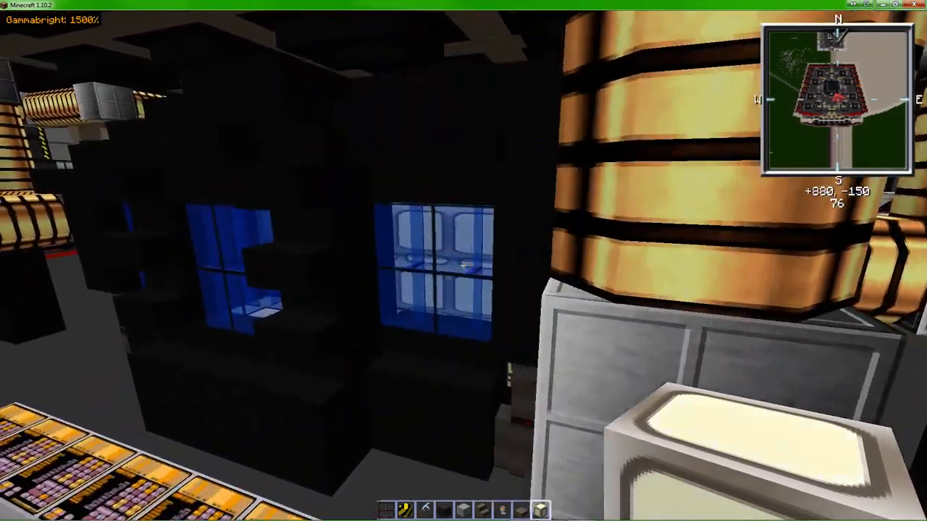
mouse_move(464, 261)
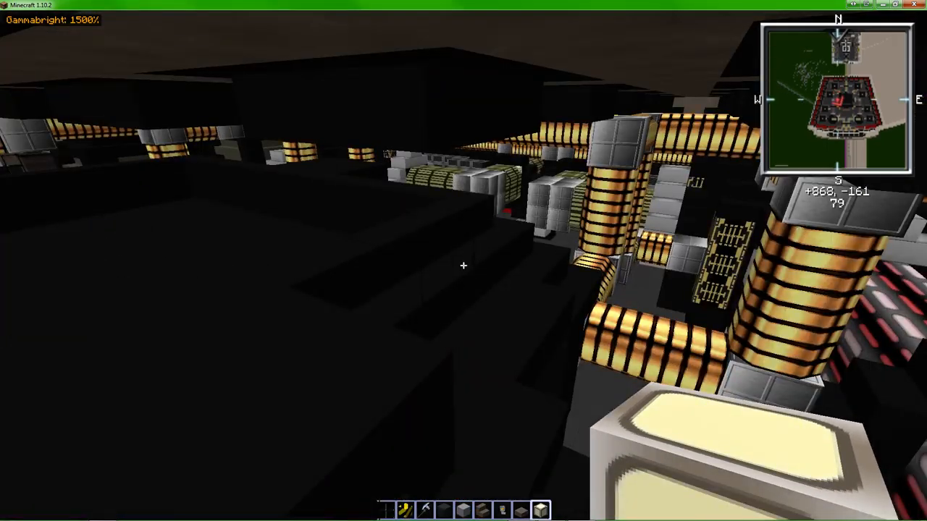
mouse_move(463, 265)
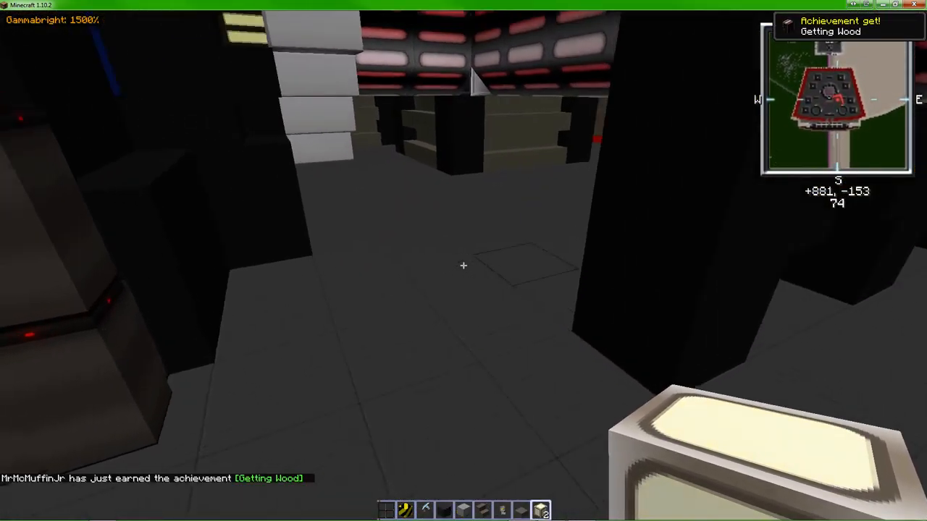
mouse_move(463, 261)
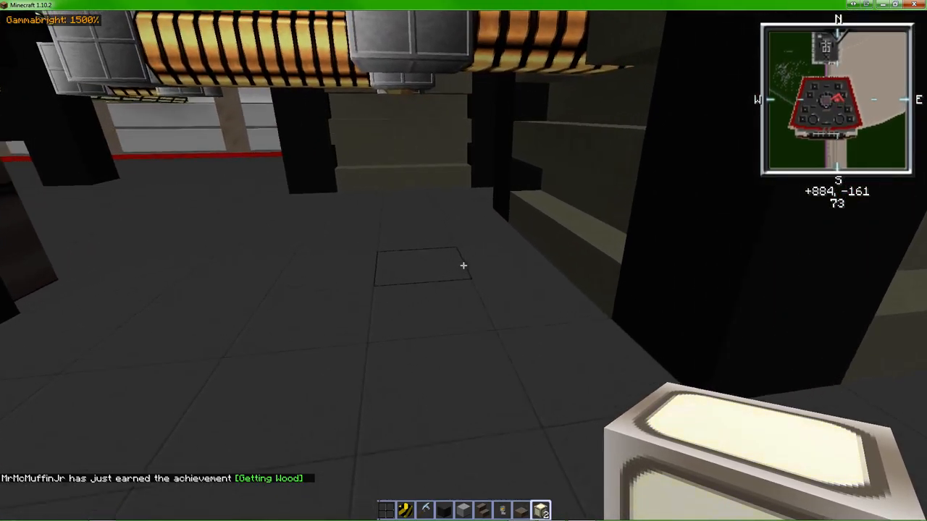
mouse_move(464, 261)
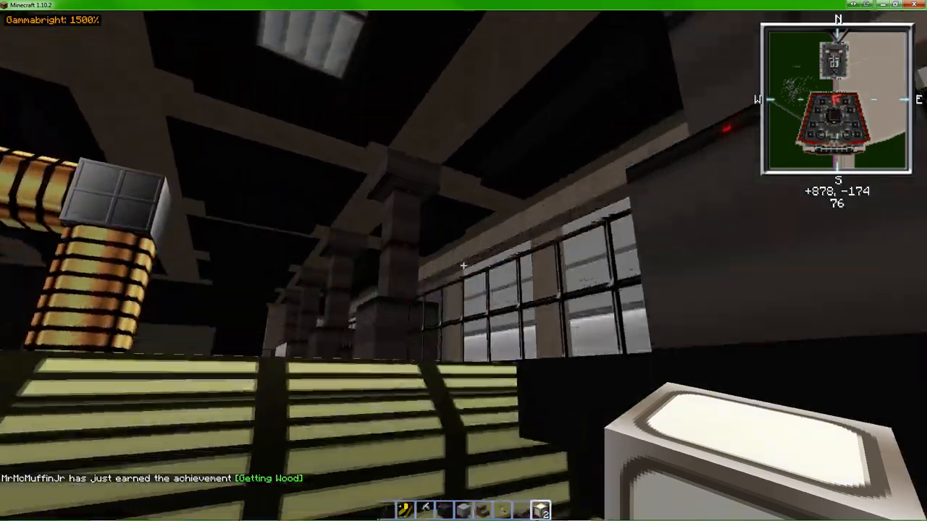
mouse_move(464, 261)
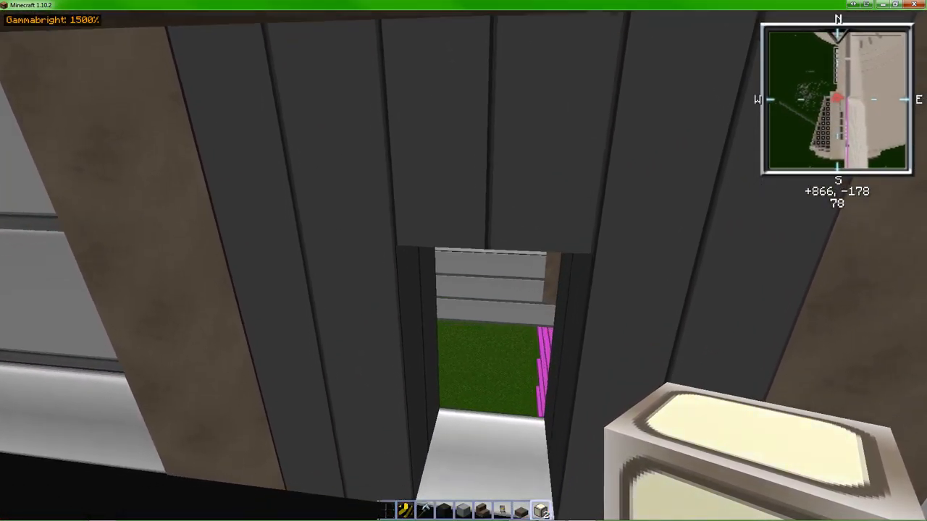
mouse_move(463, 261)
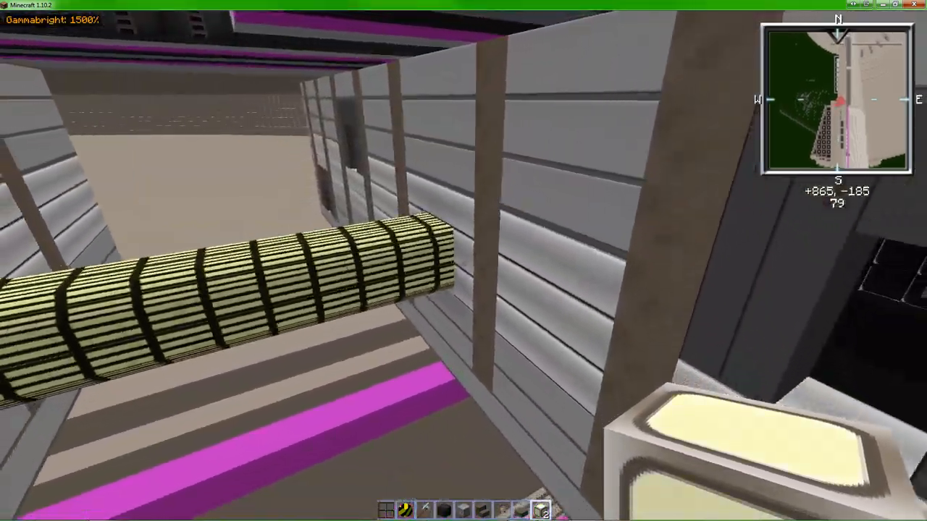
mouse_move(464, 261)
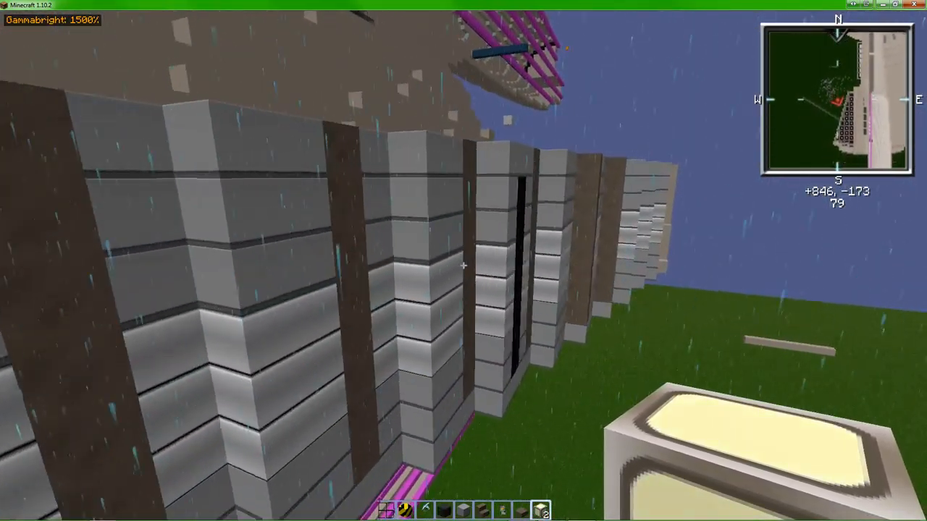
mouse_move(463, 260)
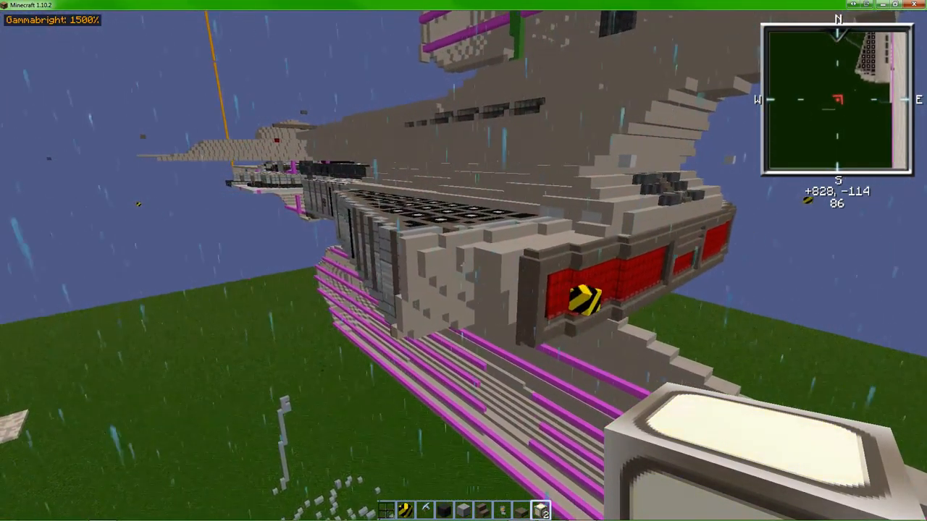
mouse_move(463, 261)
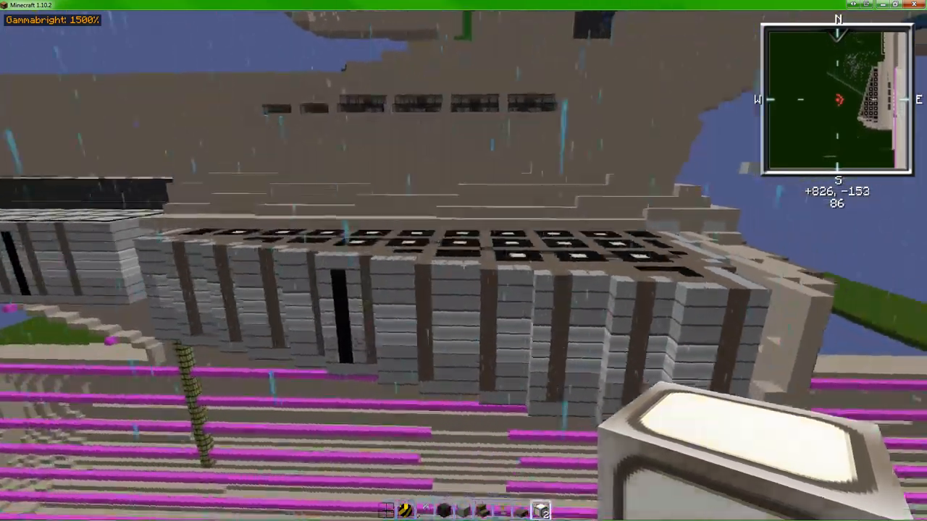
mouse_move(464, 261)
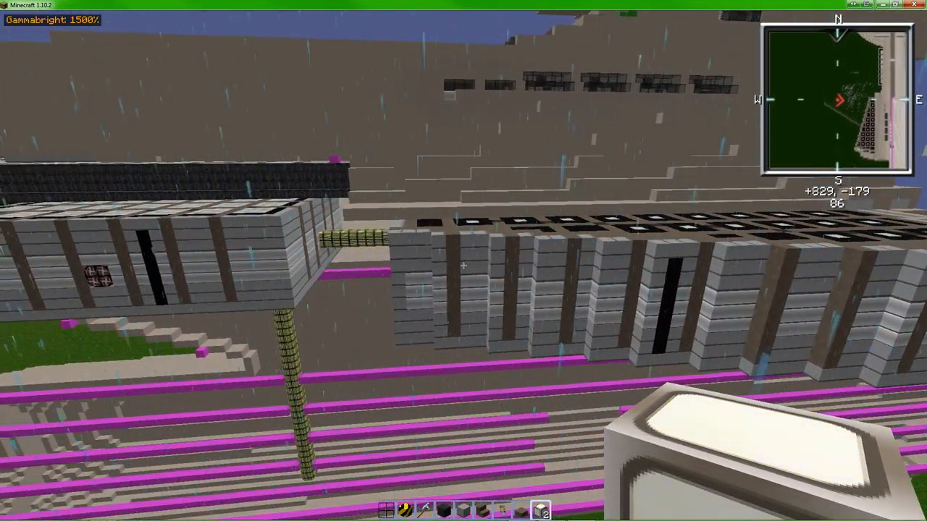
mouse_move(464, 261)
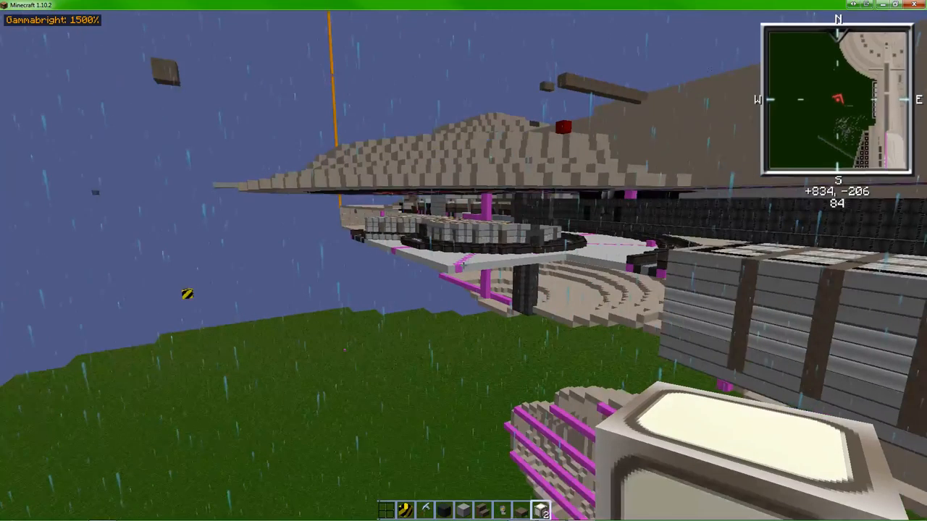
mouse_move(463, 261)
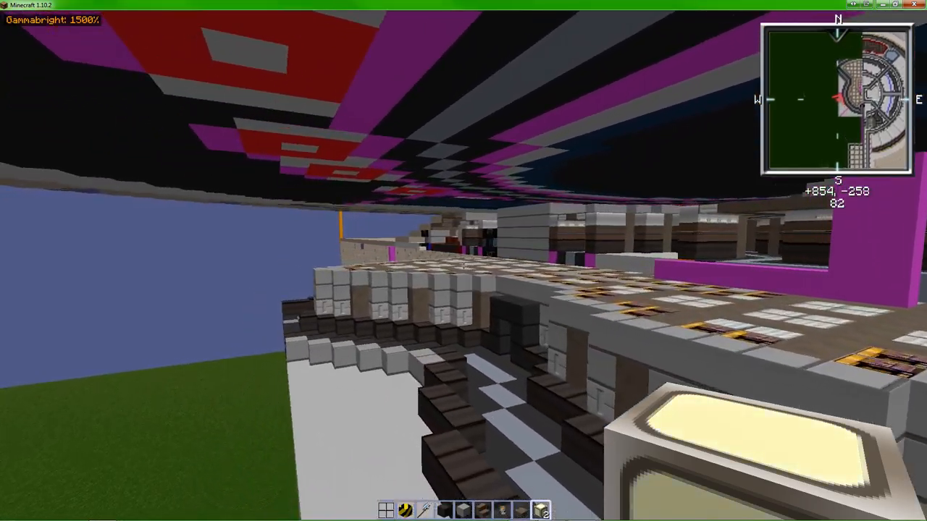
mouse_move(464, 261)
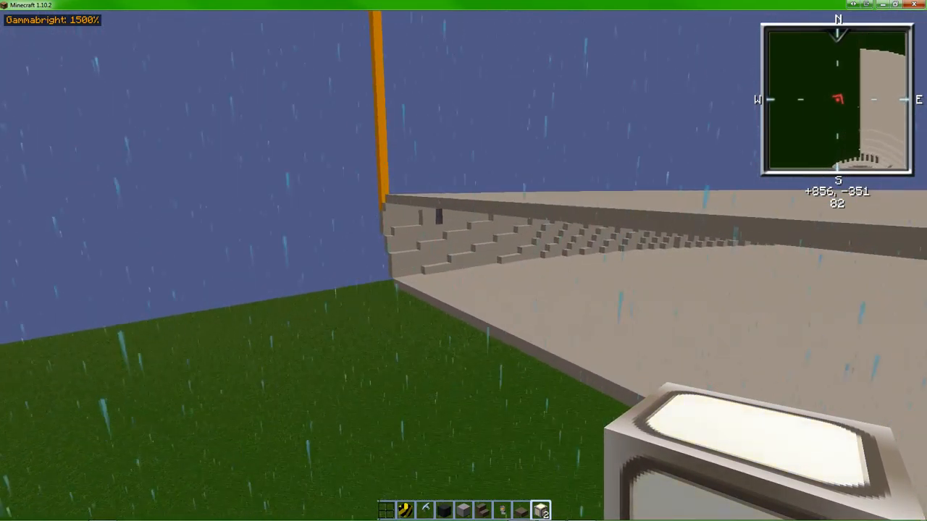
mouse_move(463, 261)
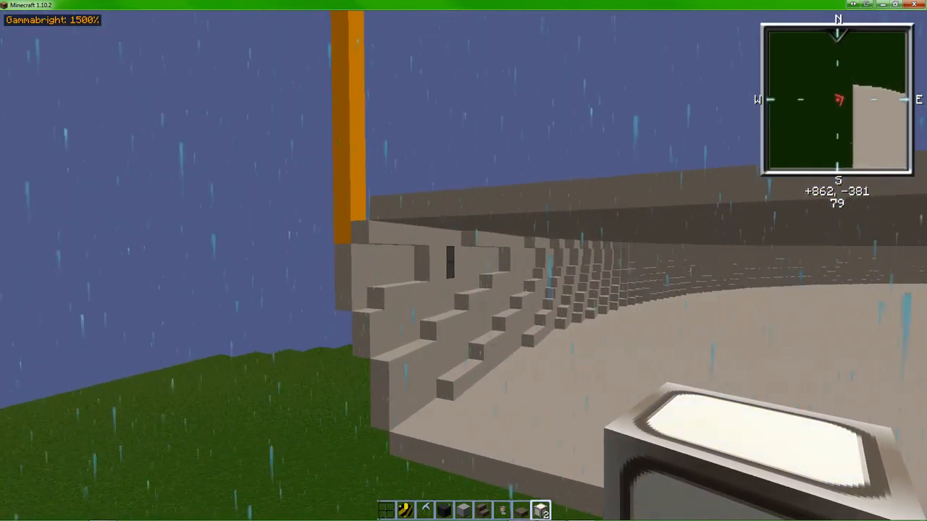
mouse_move(463, 261)
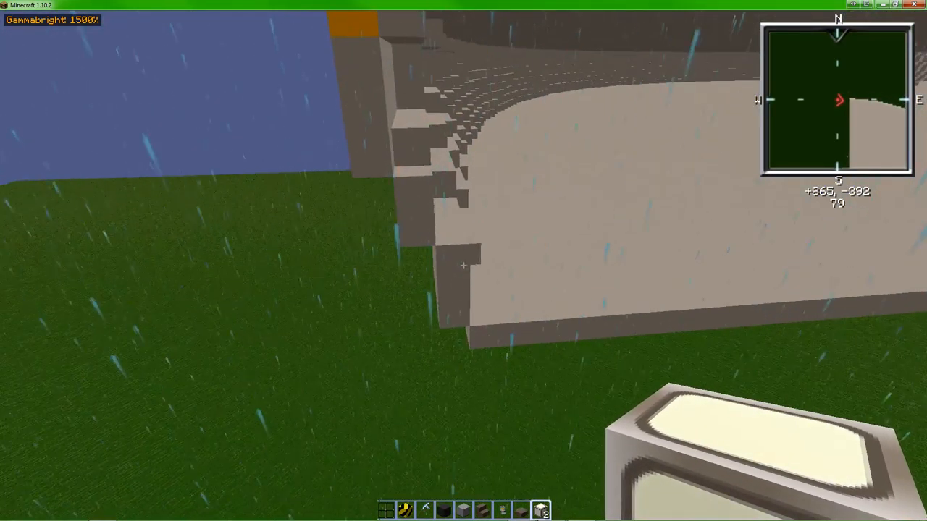
mouse_move(464, 260)
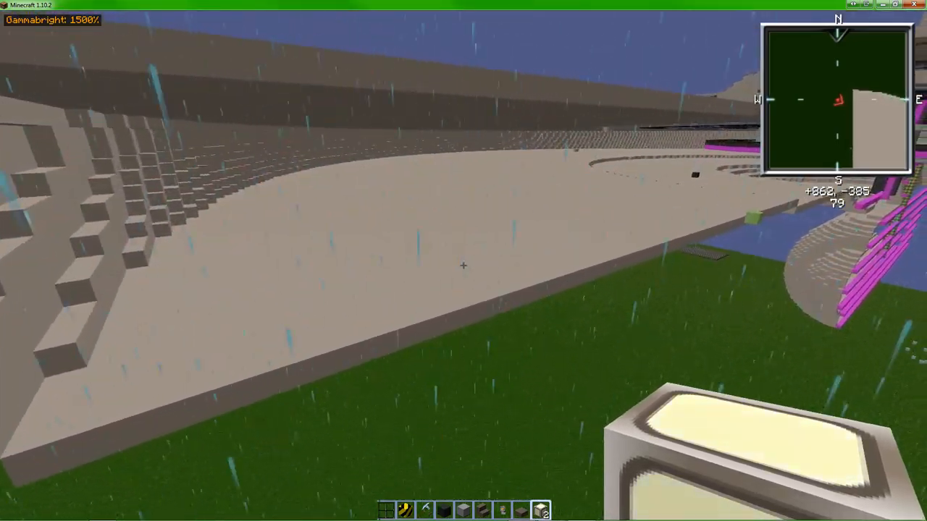
mouse_move(464, 261)
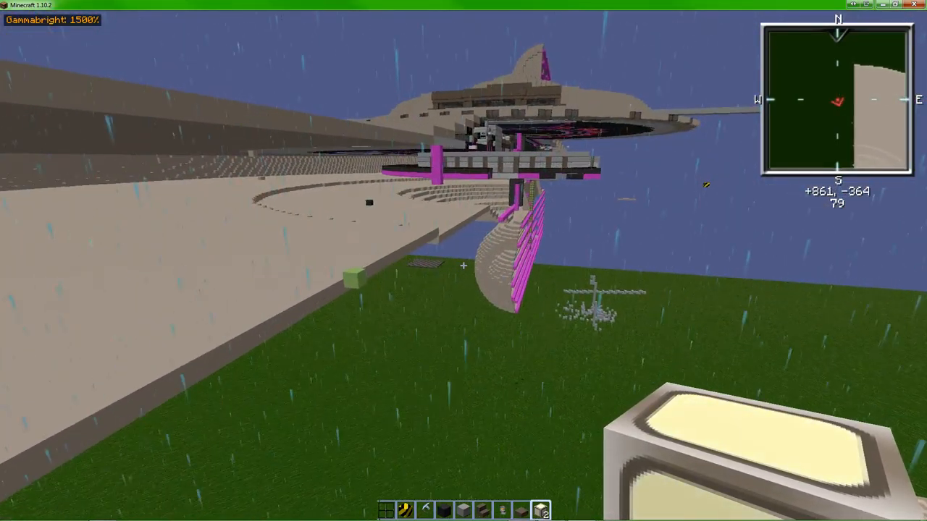
mouse_move(463, 261)
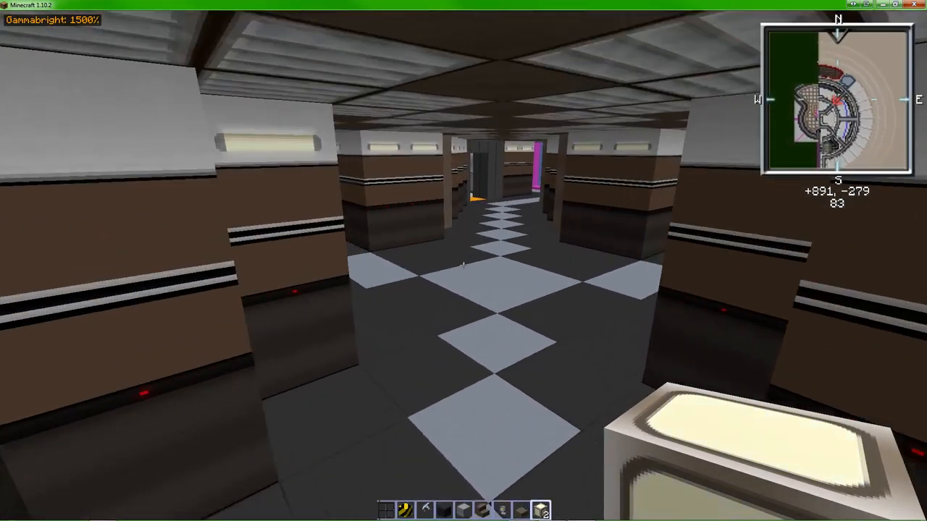
mouse_move(464, 261)
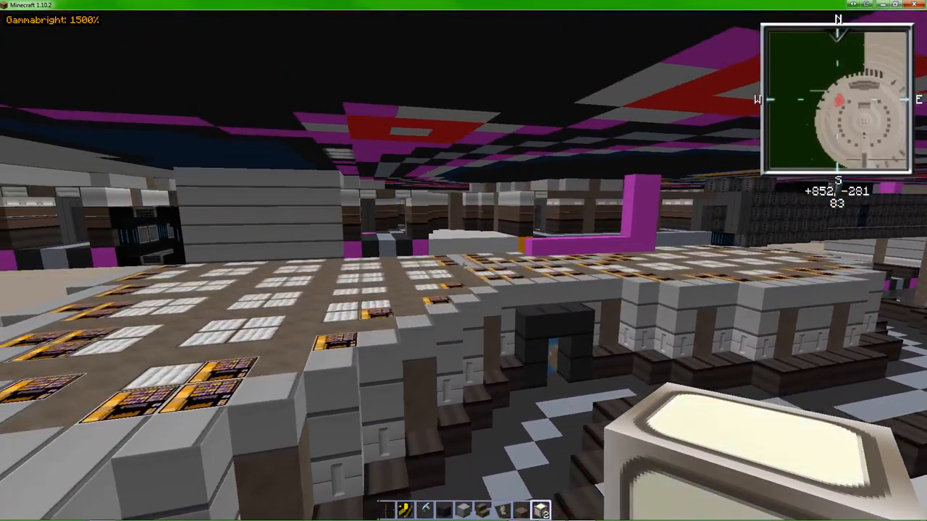
mouse_move(464, 261)
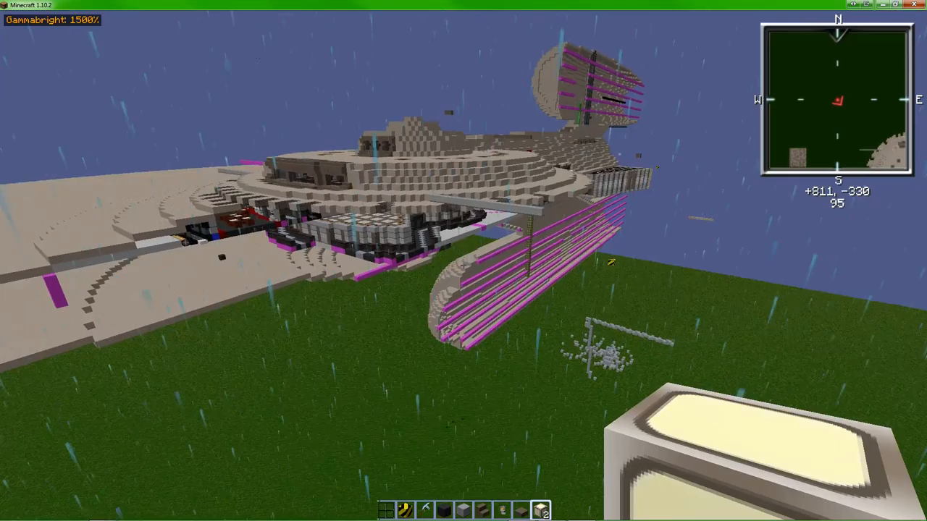
mouse_move(464, 261)
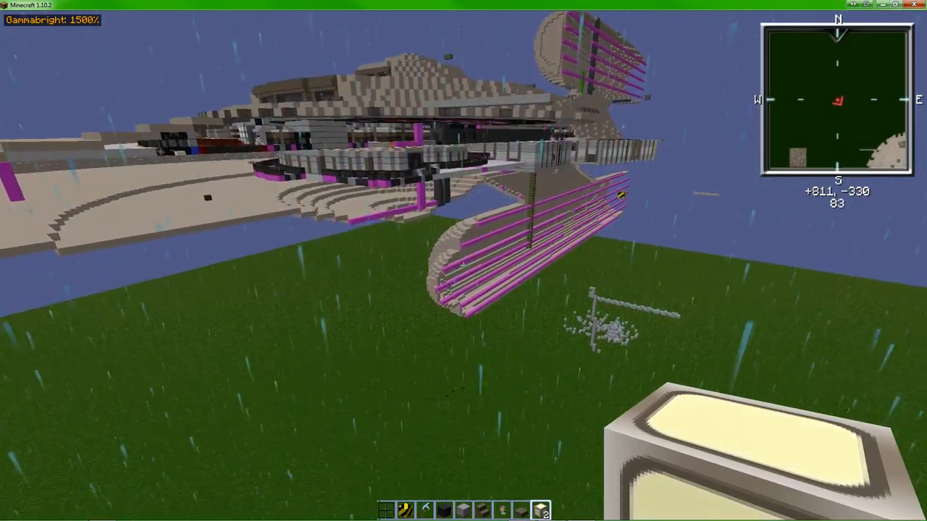
mouse_move(464, 261)
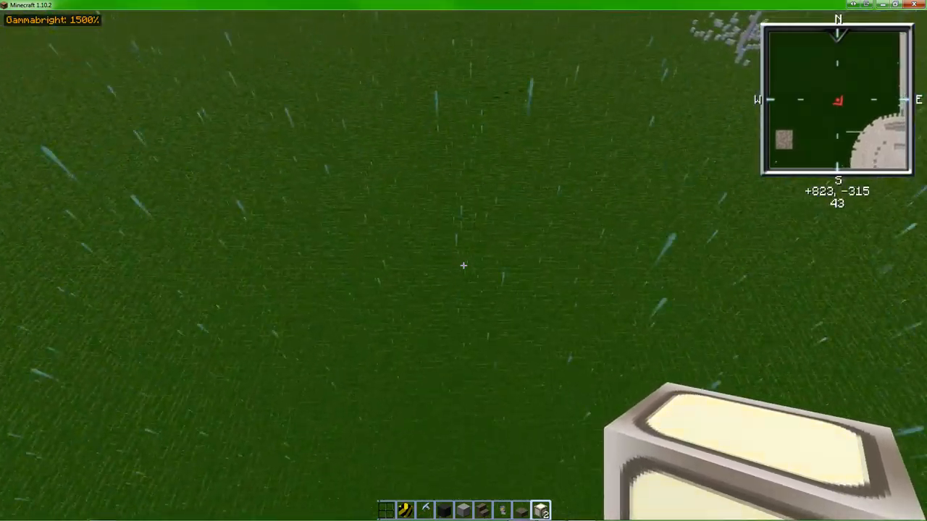
mouse_move(464, 260)
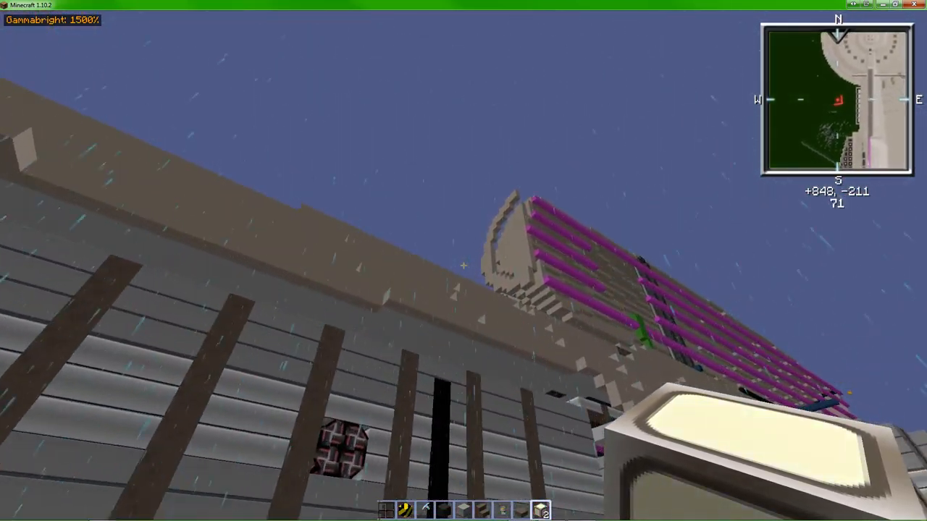
mouse_move(464, 261)
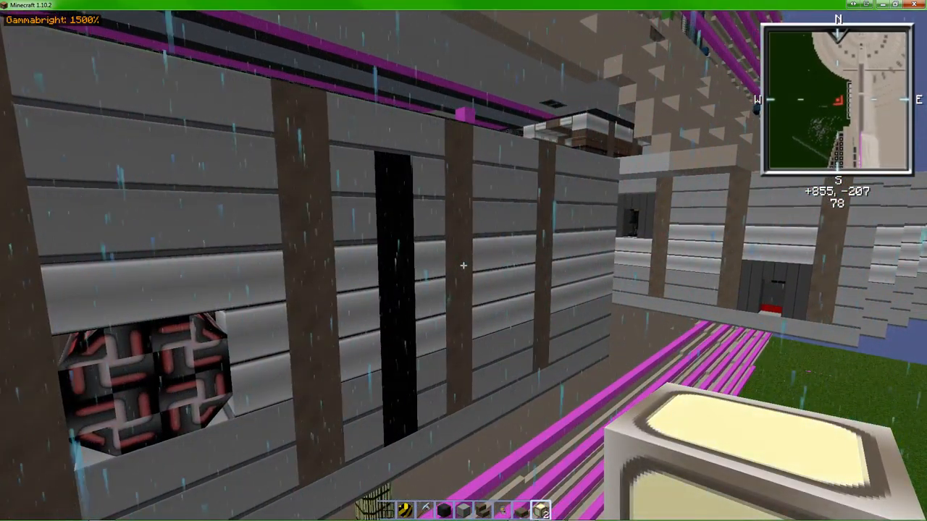
mouse_move(464, 261)
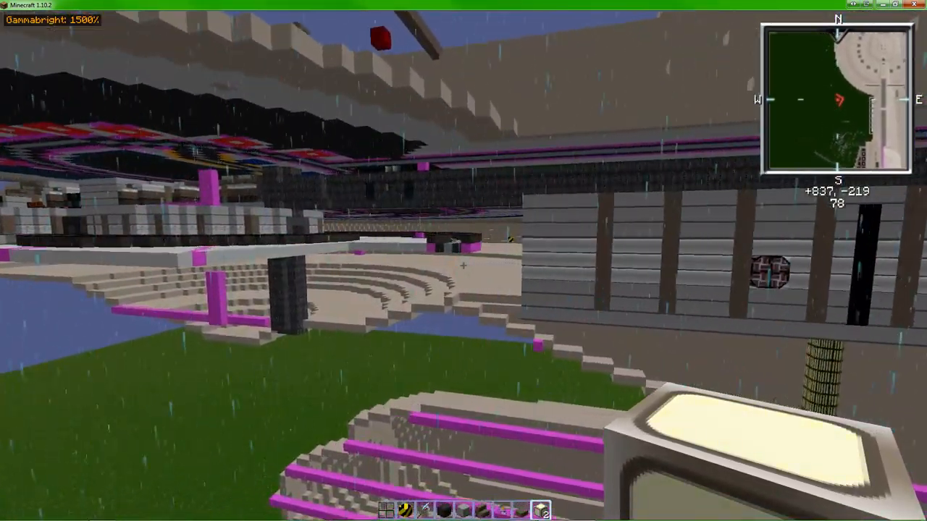
mouse_move(463, 261)
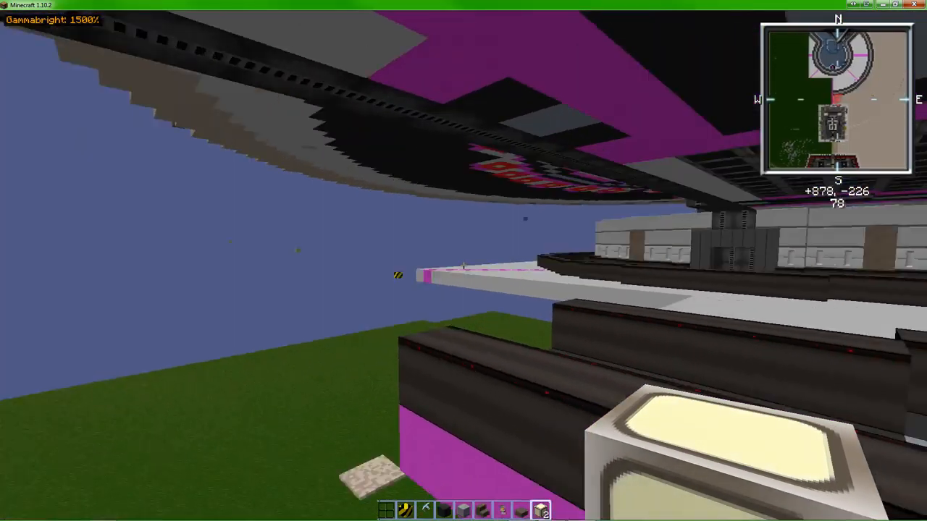
mouse_move(464, 266)
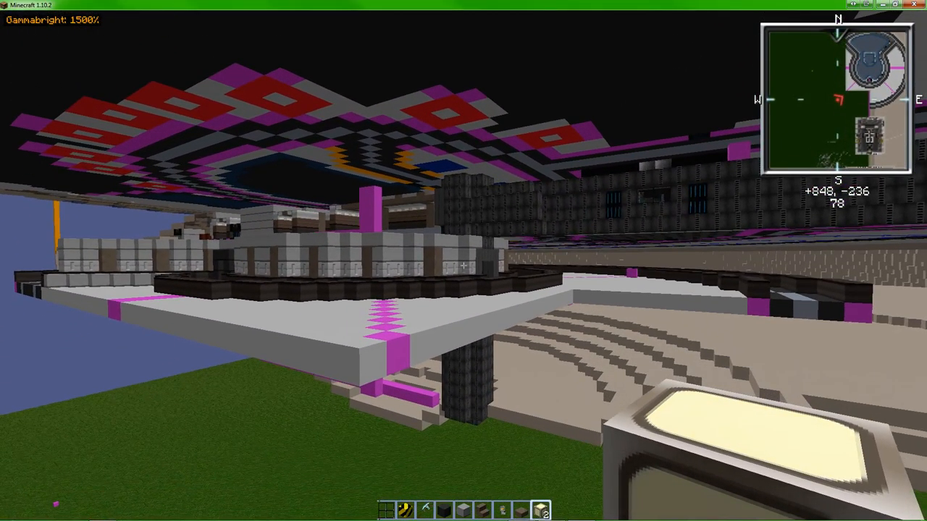
mouse_move(463, 261)
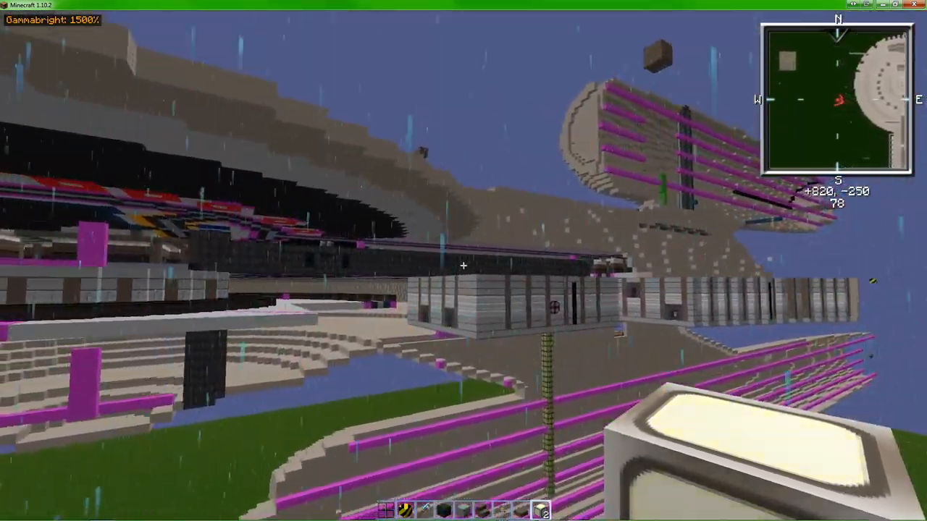
mouse_move(464, 261)
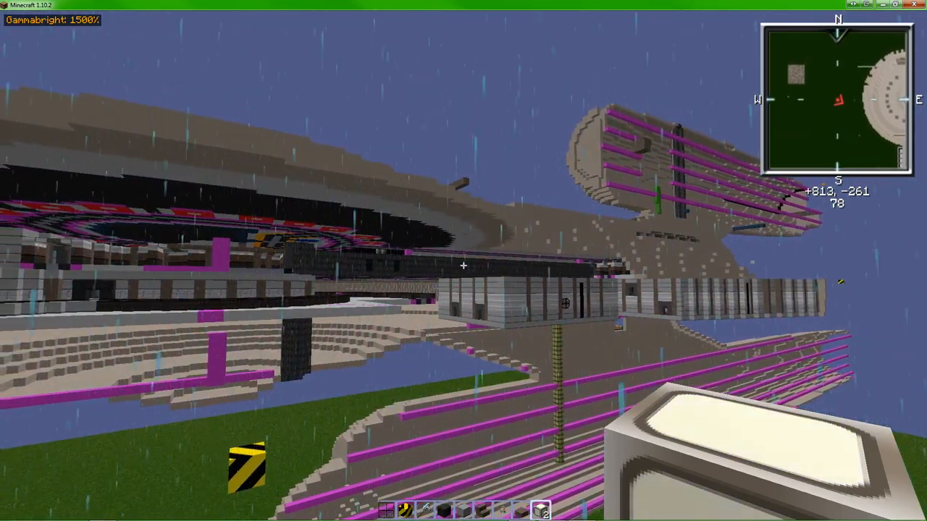
mouse_move(464, 261)
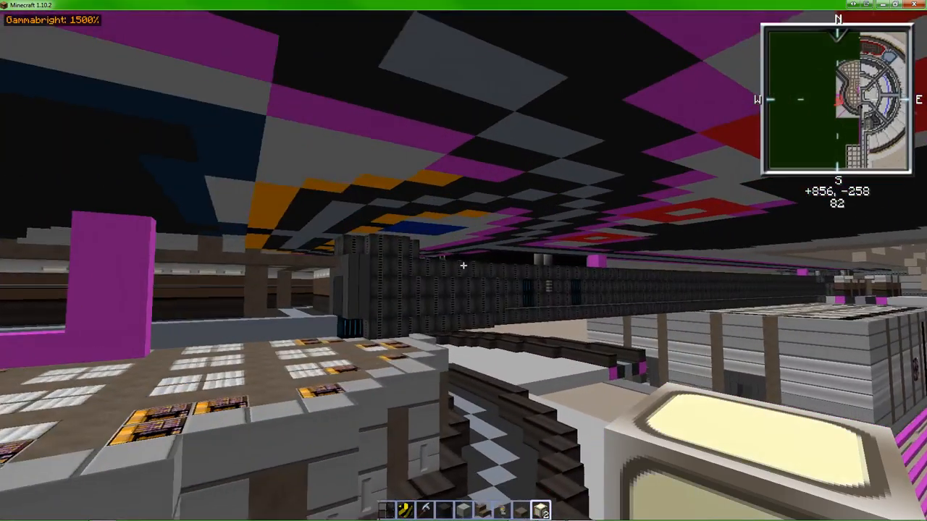
mouse_move(463, 261)
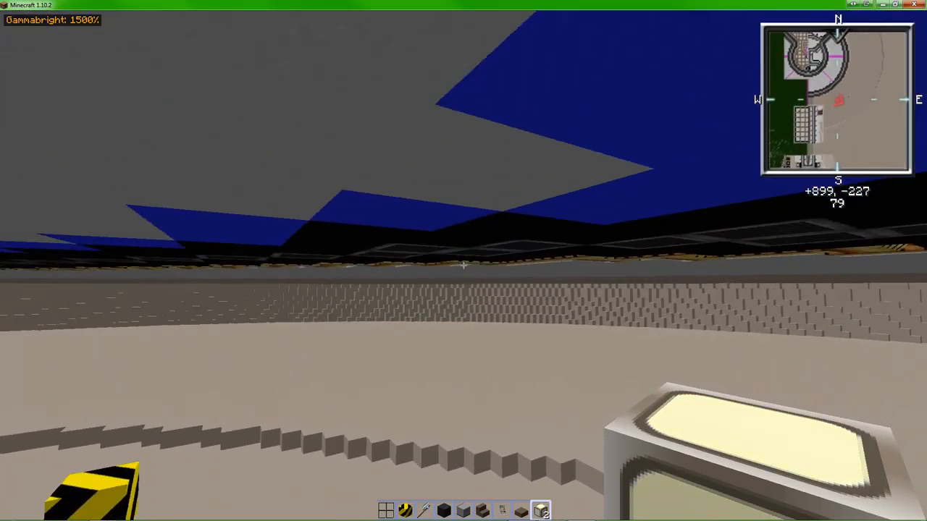
mouse_move(463, 260)
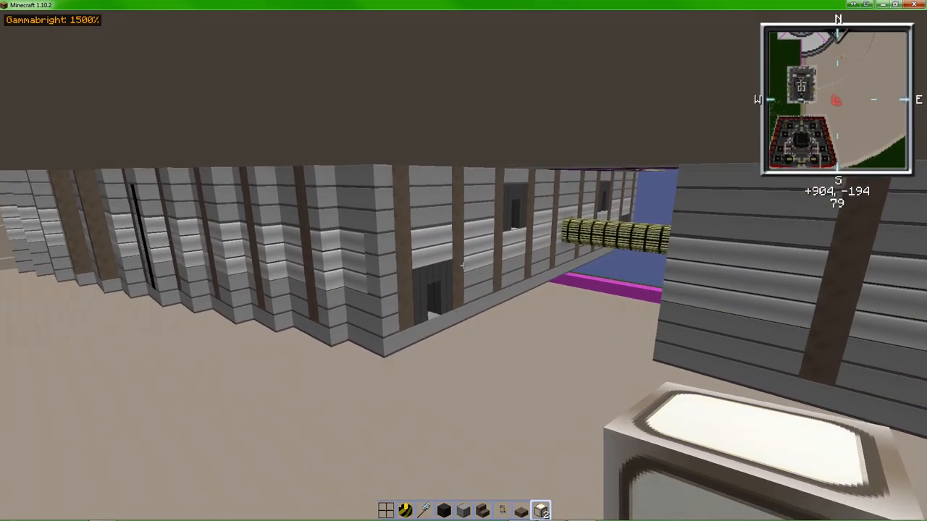
mouse_move(464, 261)
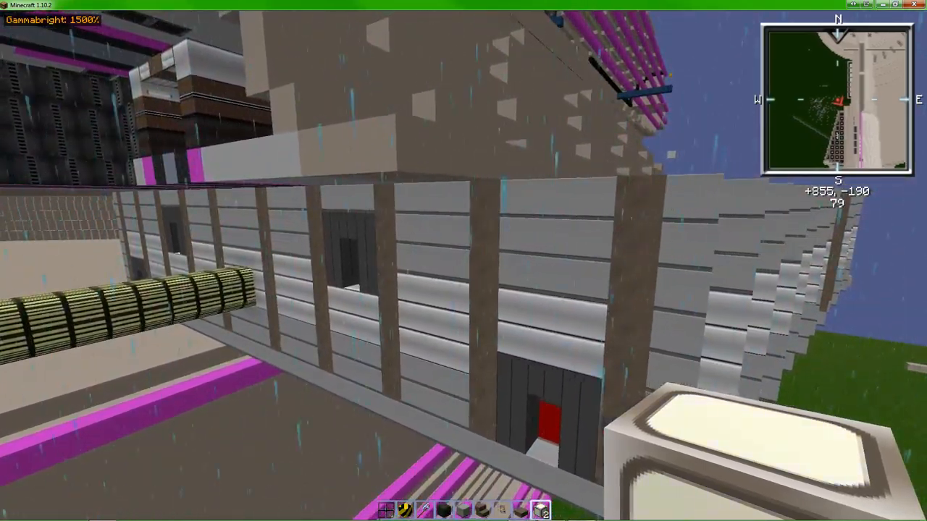
mouse_move(463, 261)
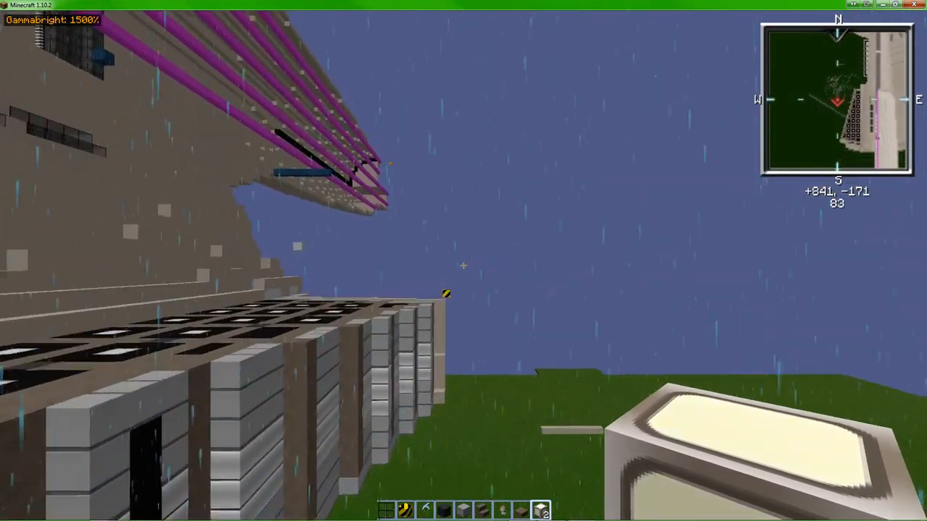
mouse_move(464, 261)
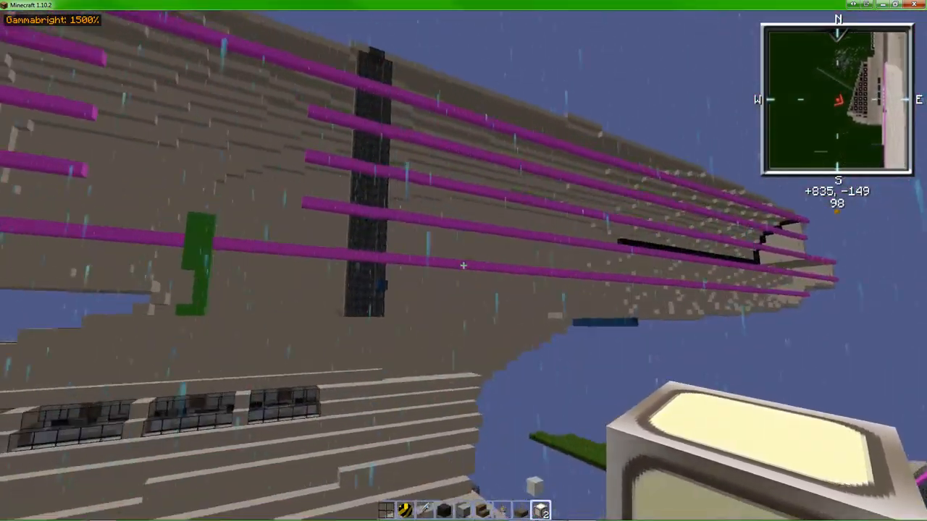
mouse_move(463, 260)
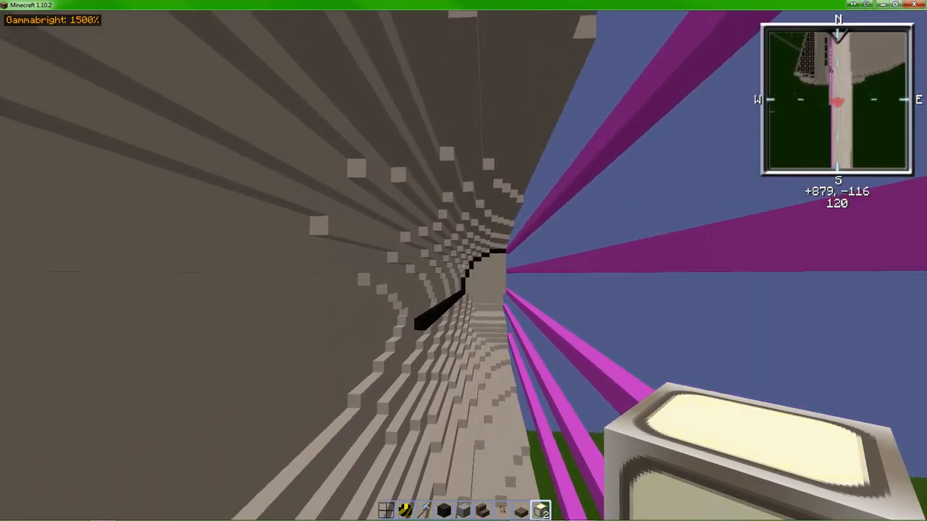
mouse_move(463, 261)
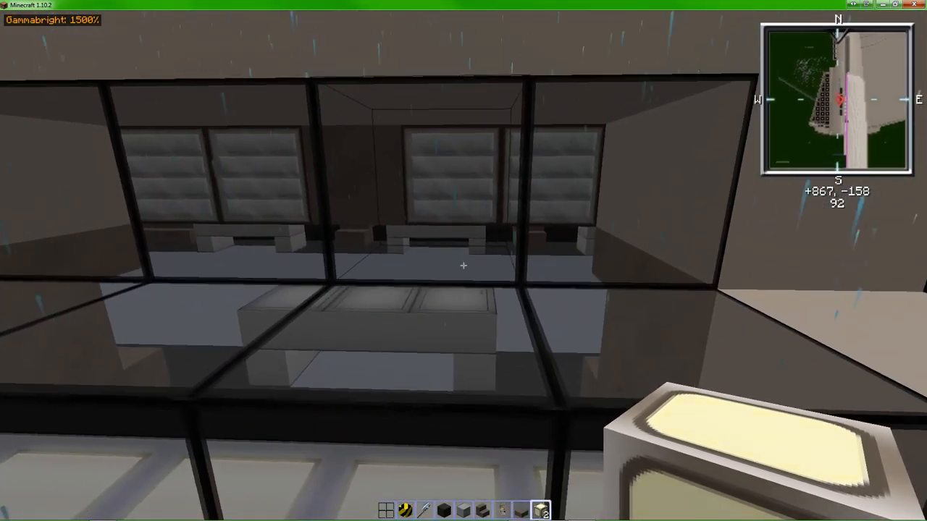
- Check the inventory while passing through the vented corridor toward the console room
key(e)
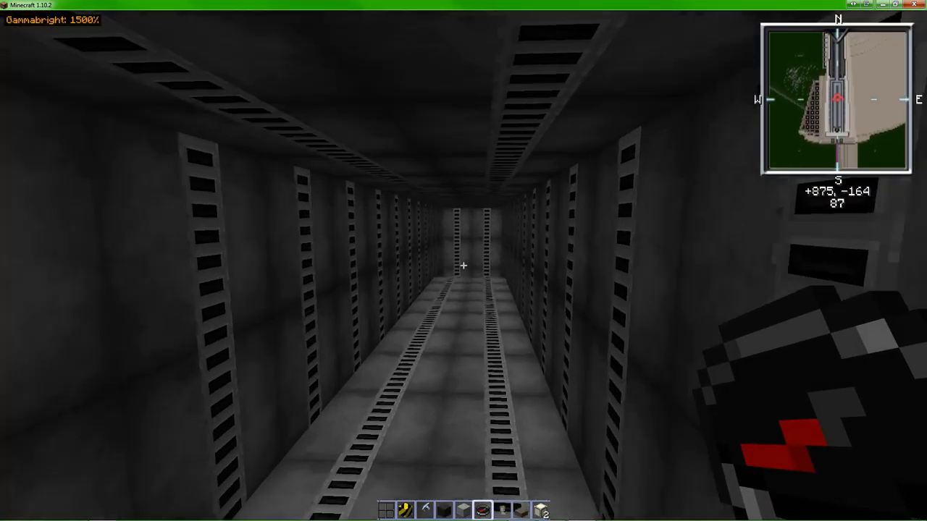
mouse_move(463, 261)
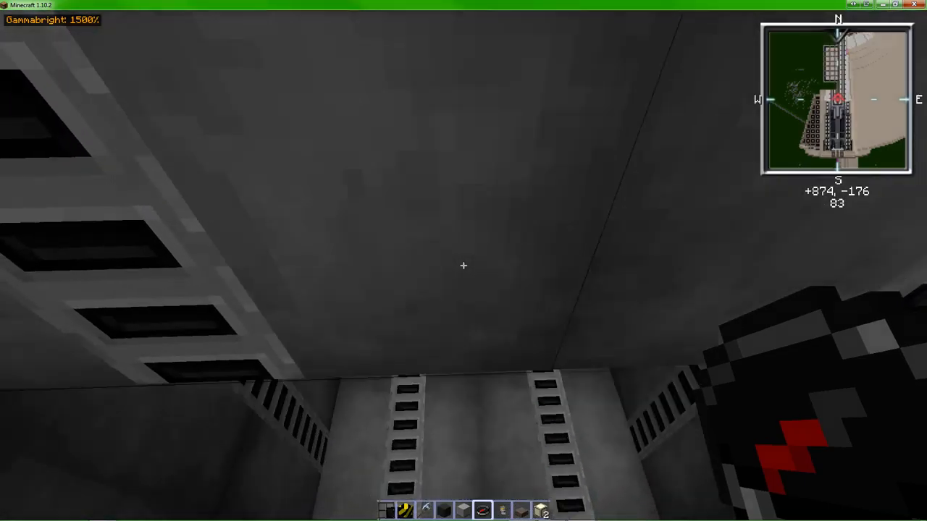
mouse_move(463, 261)
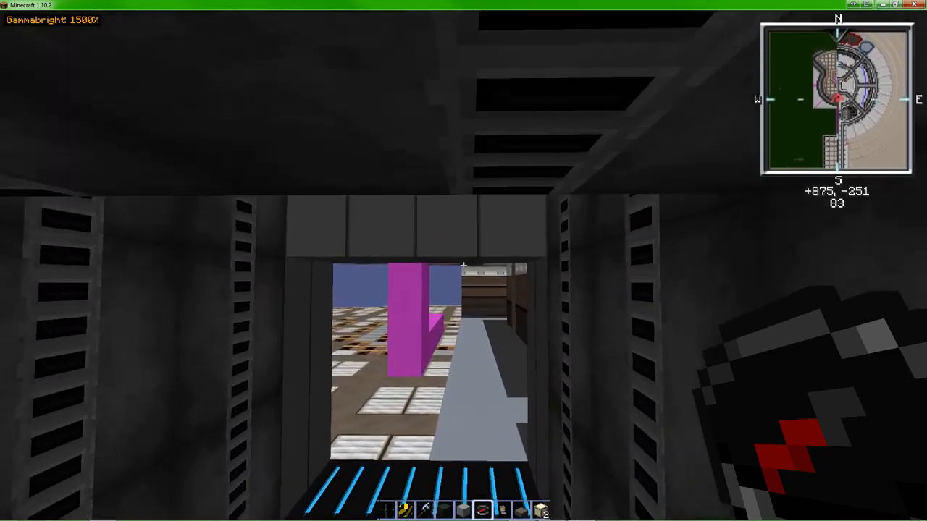
mouse_move(463, 261)
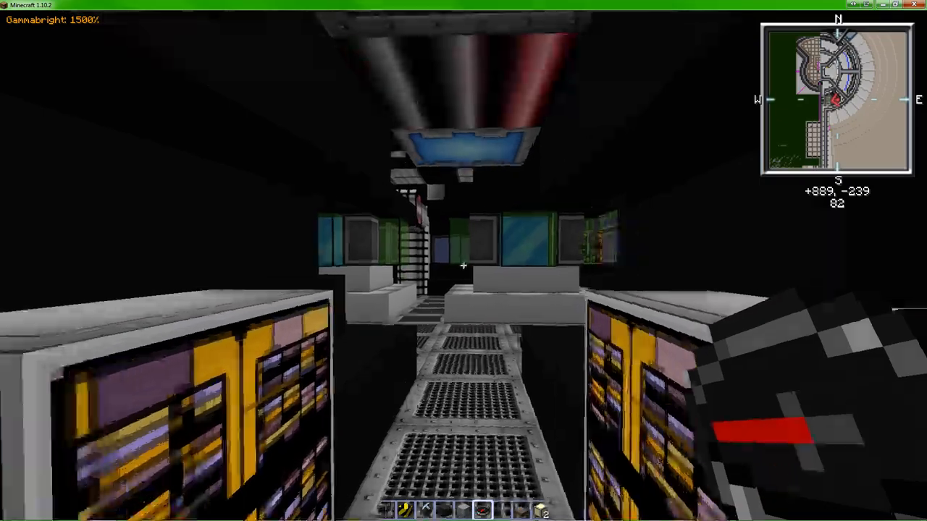
mouse_move(463, 261)
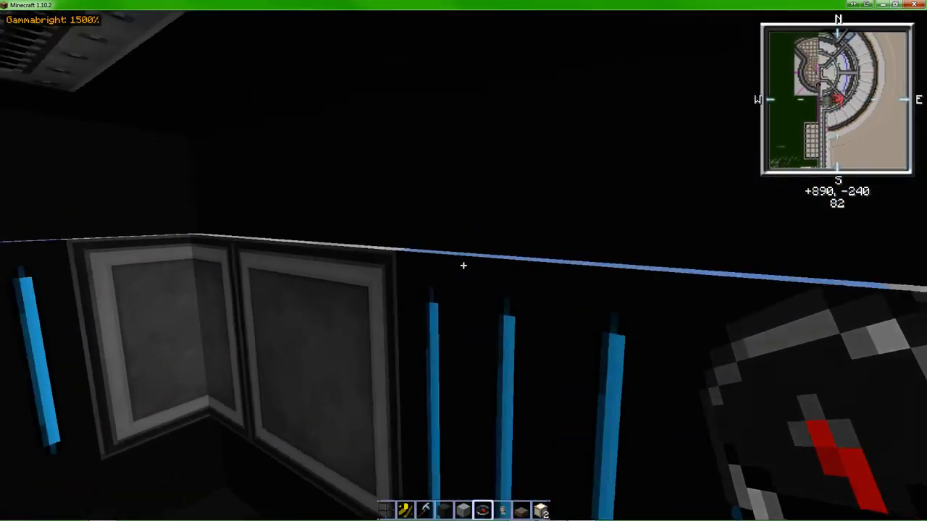
mouse_move(464, 261)
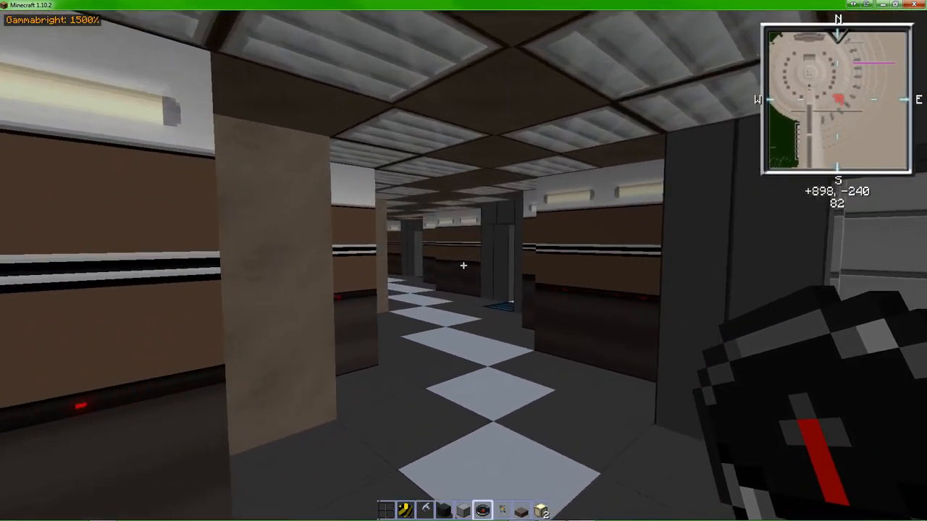
mouse_move(463, 261)
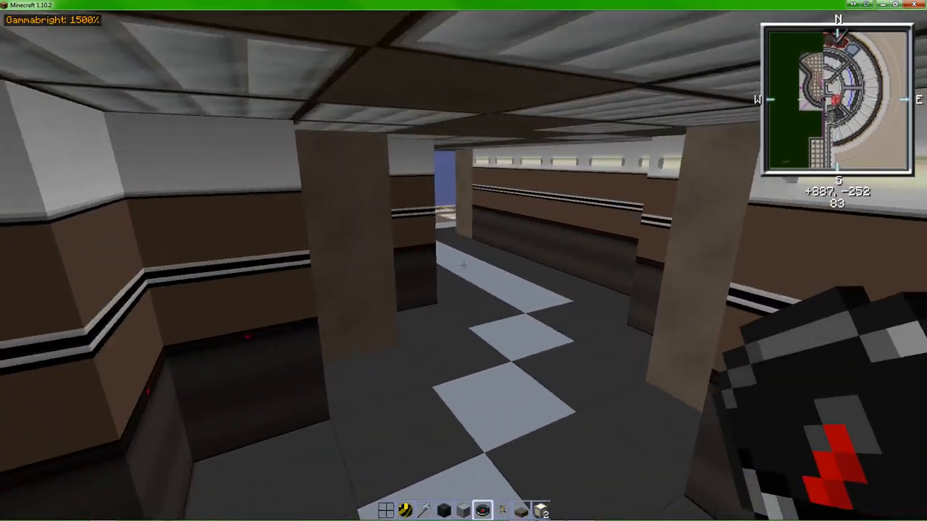
mouse_move(463, 260)
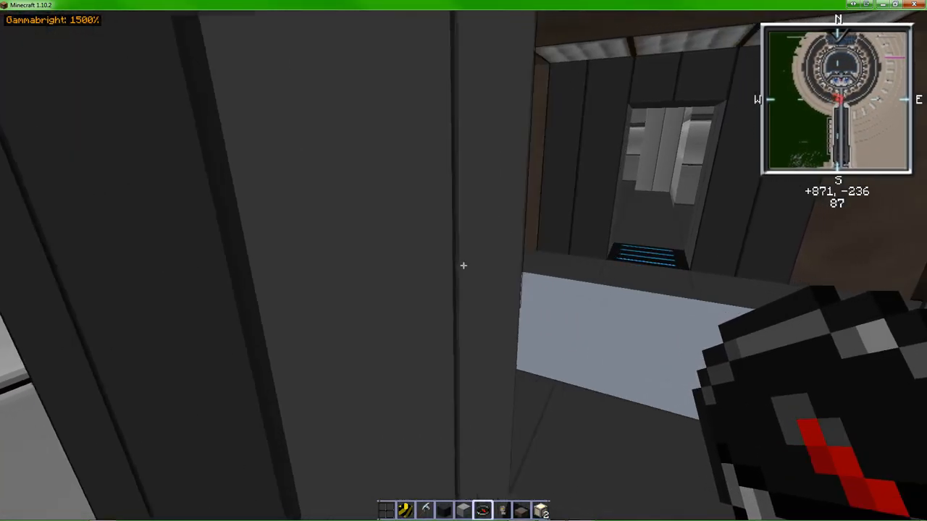
mouse_move(463, 260)
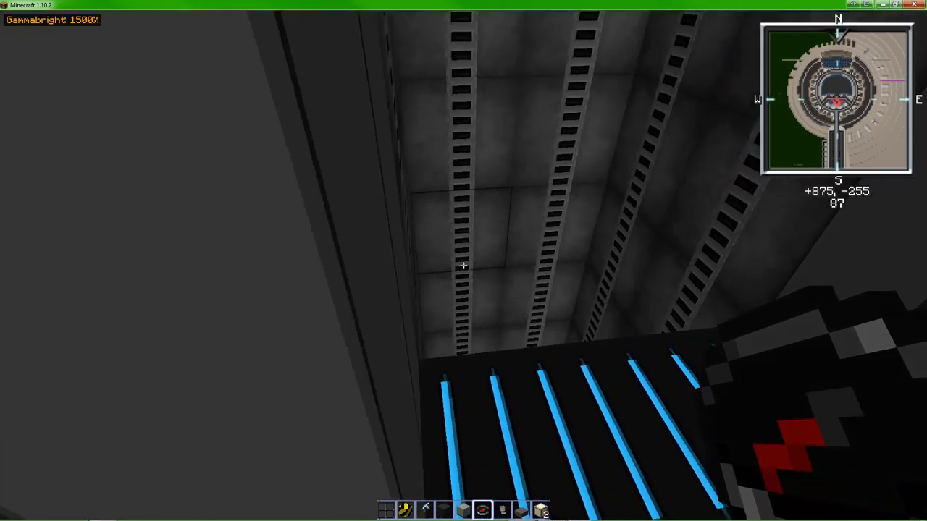
mouse_move(464, 267)
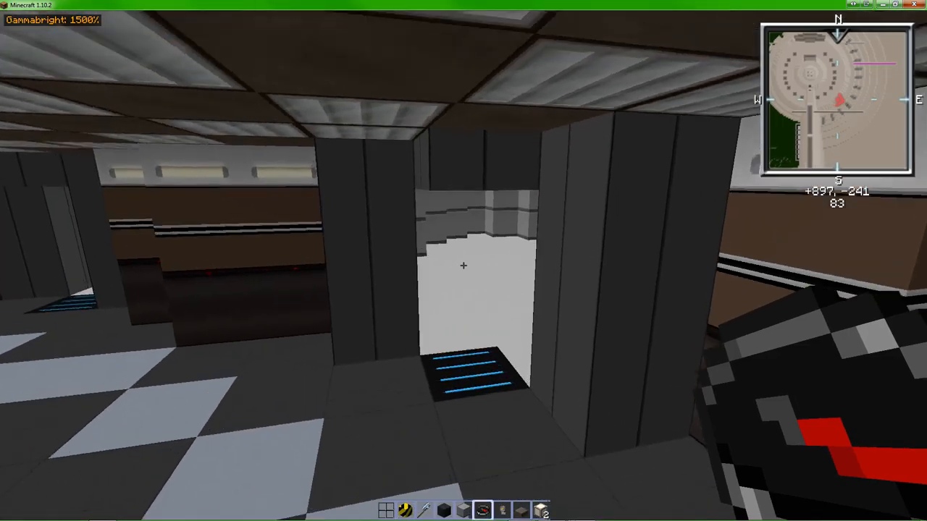
mouse_move(464, 261)
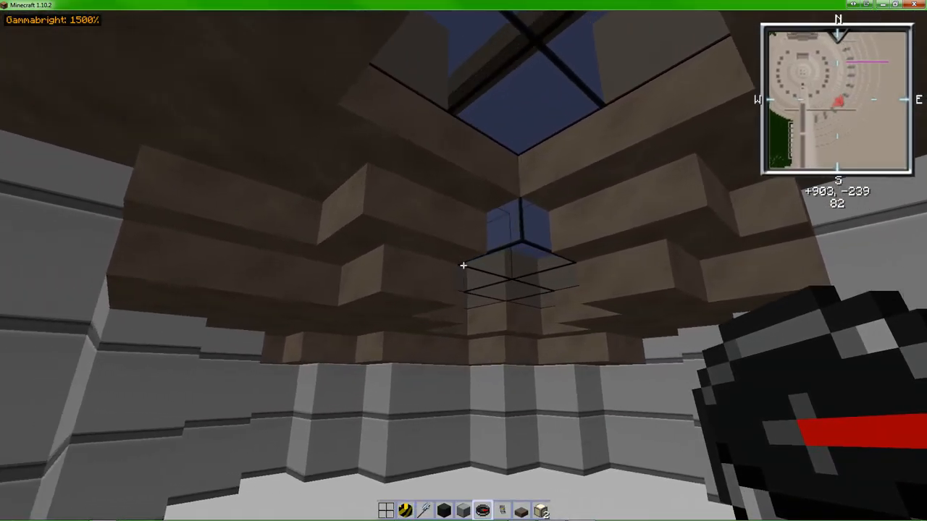
mouse_move(463, 266)
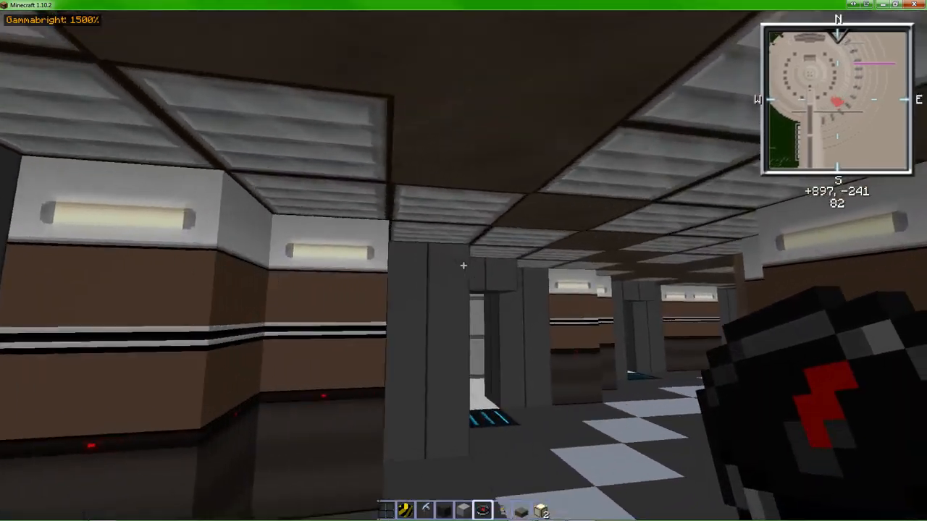
mouse_move(464, 260)
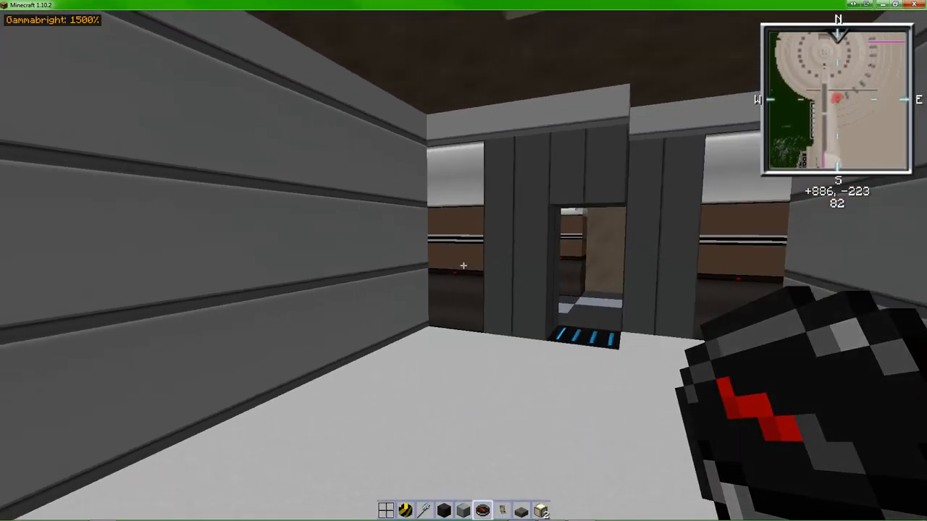
- Walk down the long brown-walled passage and back to the checker-floored corridor
key(w)
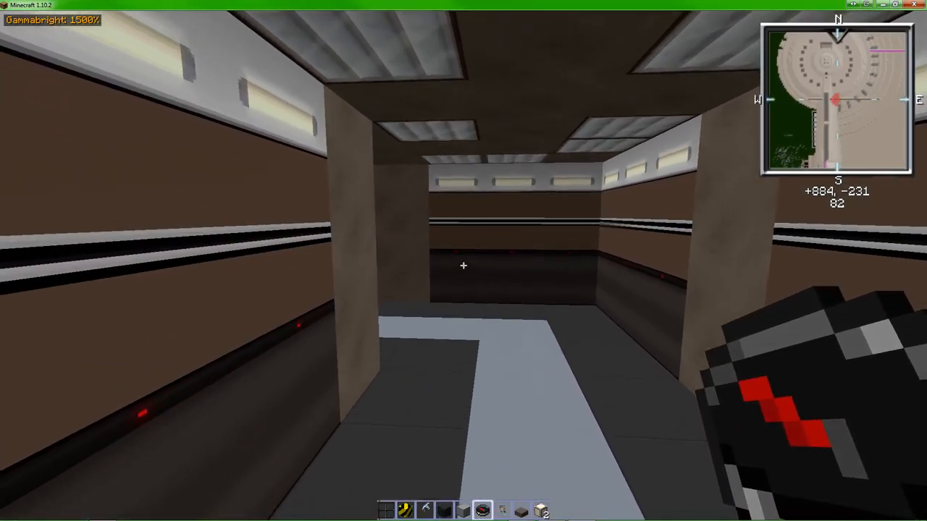
key(w)
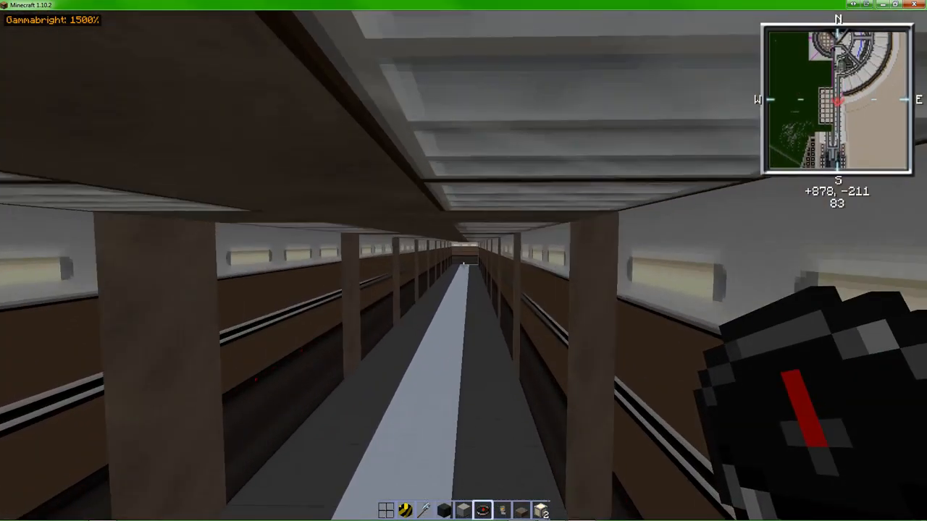
mouse_move(464, 261)
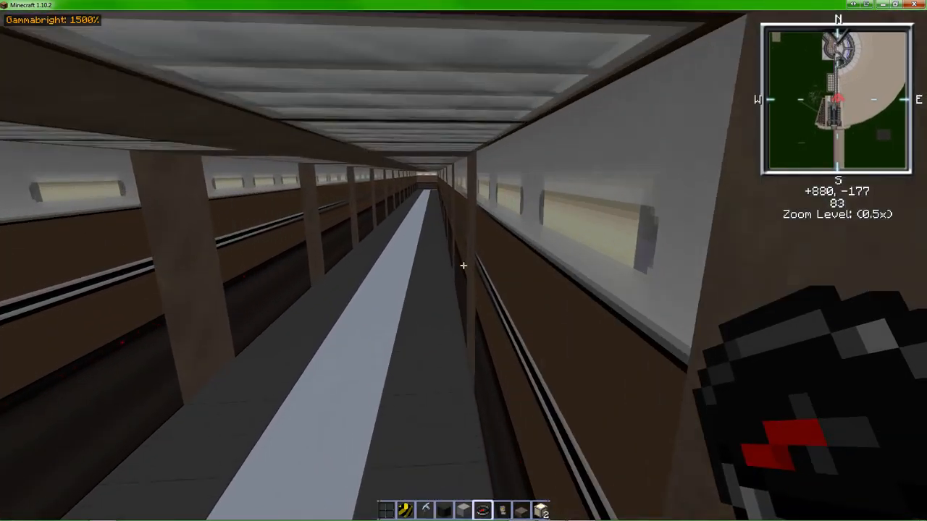
key(w)
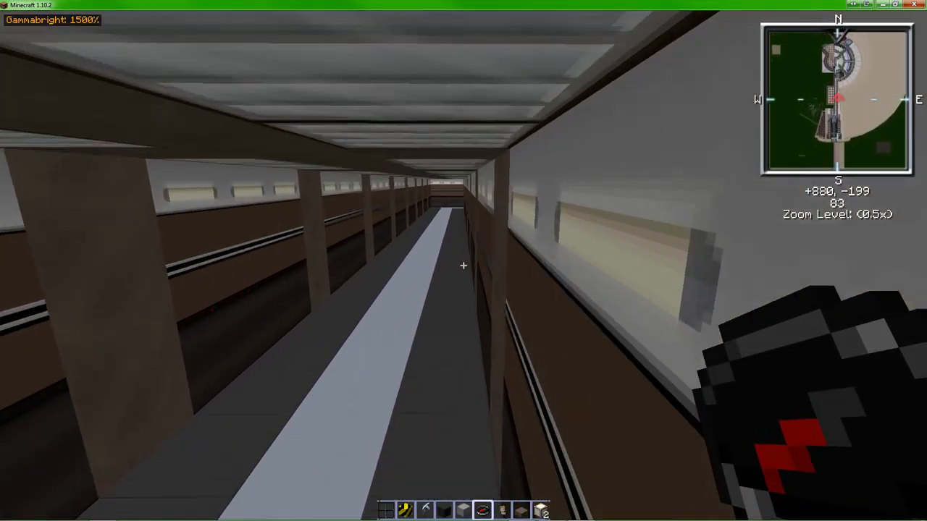
key(w)
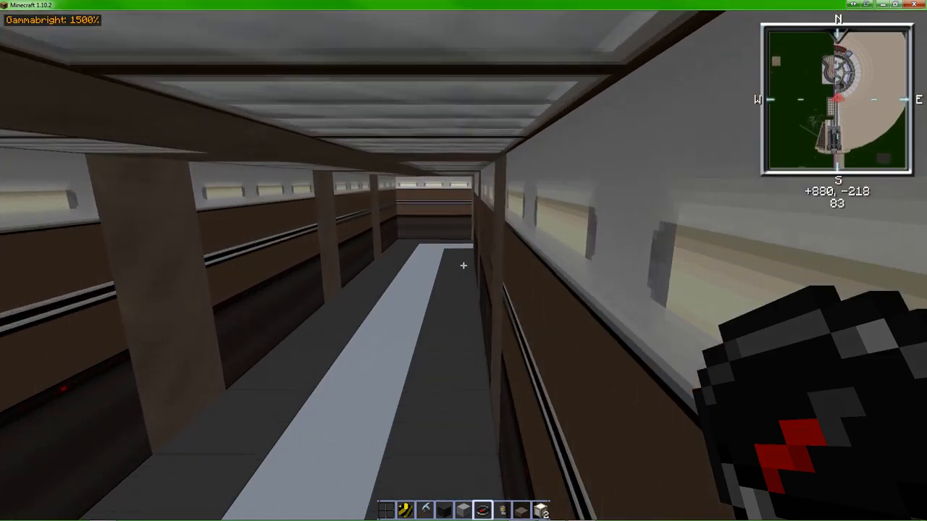
mouse_move(463, 266)
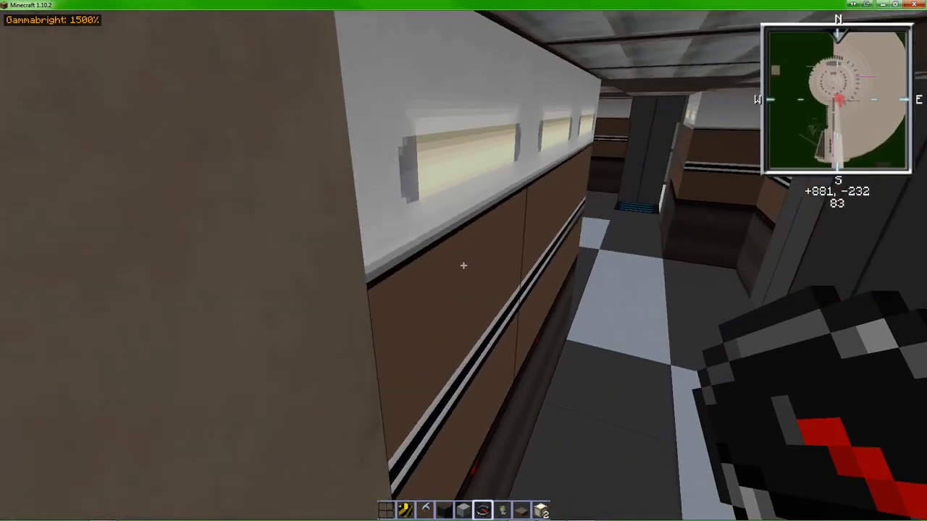